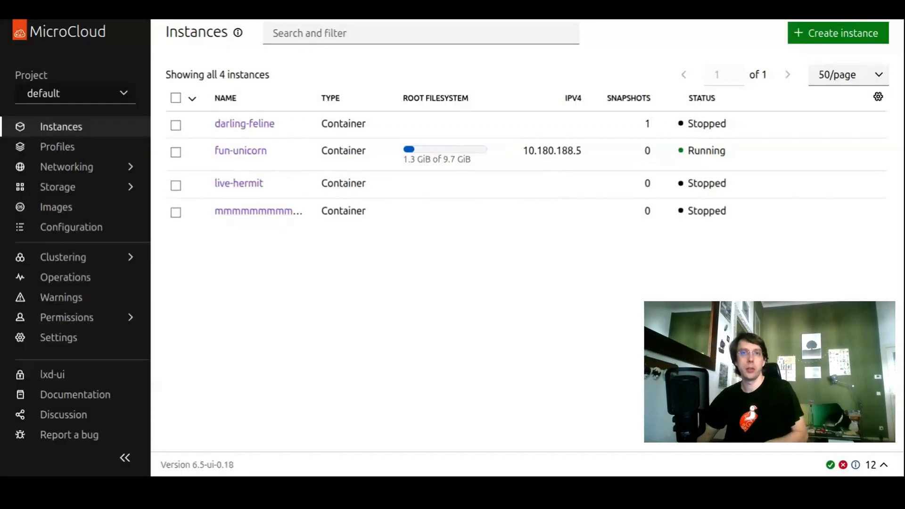
{"action": "mouse_move", "coordinate": [299, 321]}
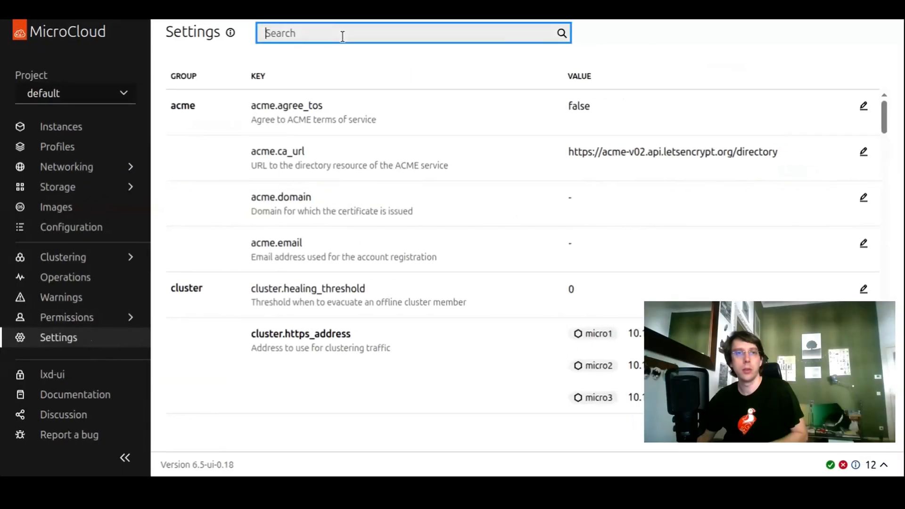
- Filter Settings by 'theme' and set user.ui_theme to dark
{"action": "type", "text": "theme"}
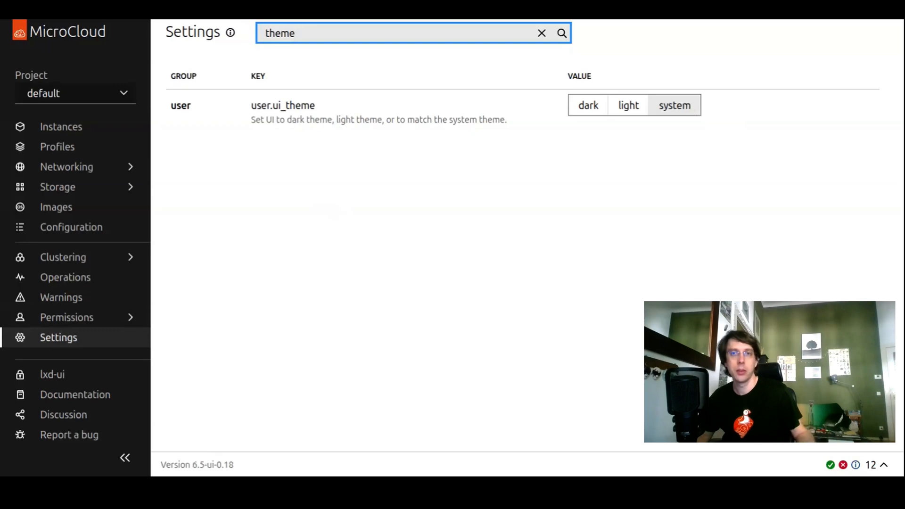
{"action": "mouse_move", "coordinate": [685, 194]}
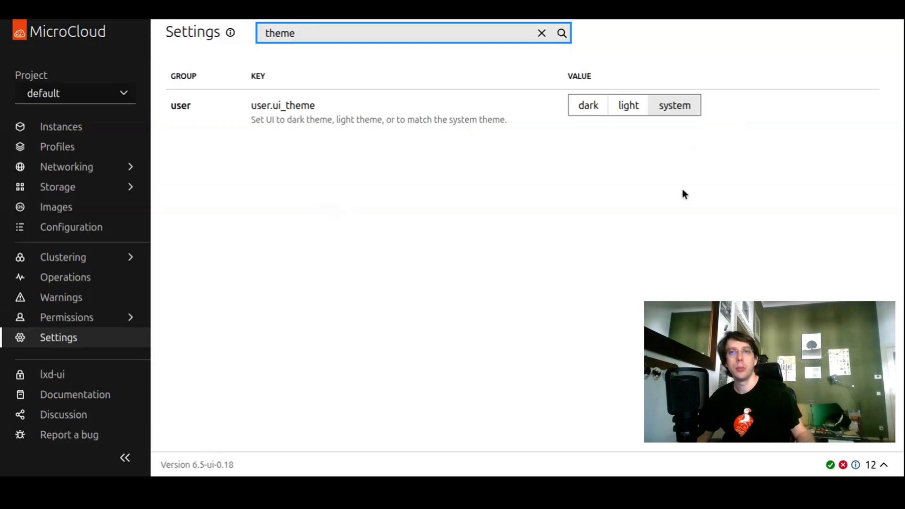
{"action": "left_click", "coordinate": [588, 105]}
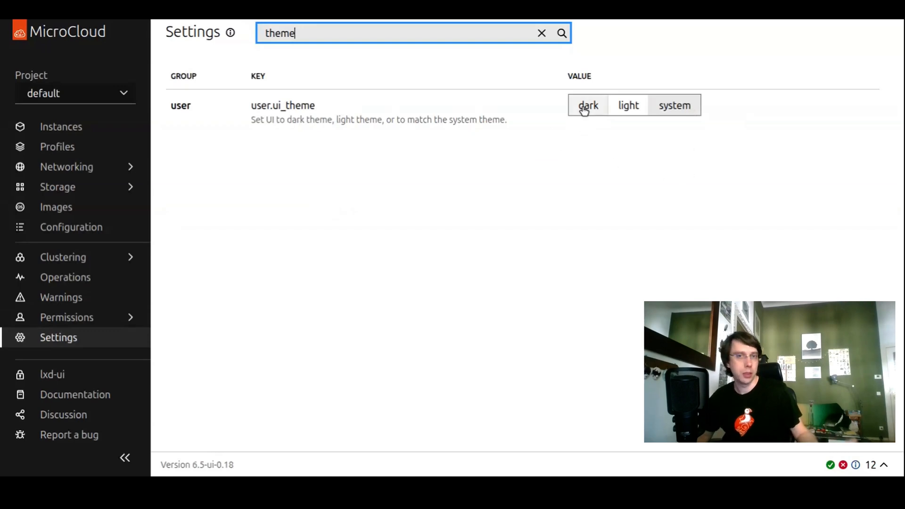
{"action": "left_click", "coordinate": [588, 105]}
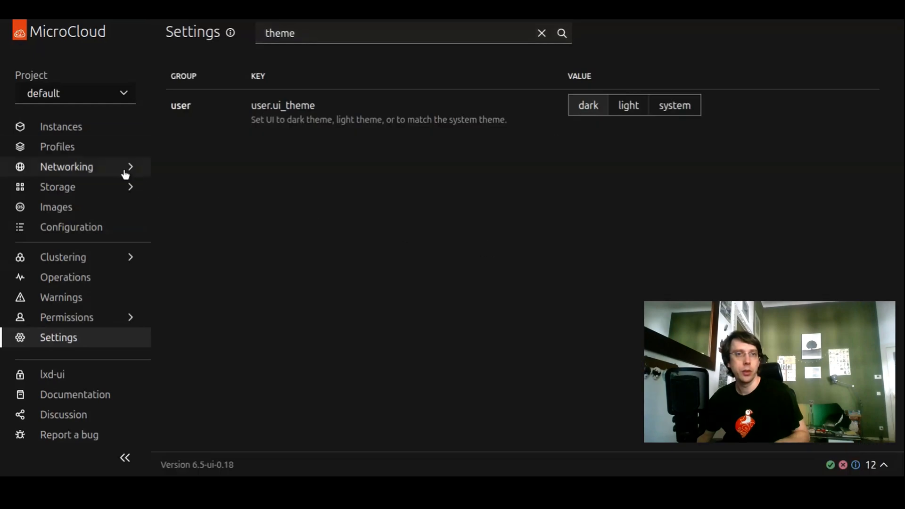
{"action": "mouse_move", "coordinate": [162, 222]}
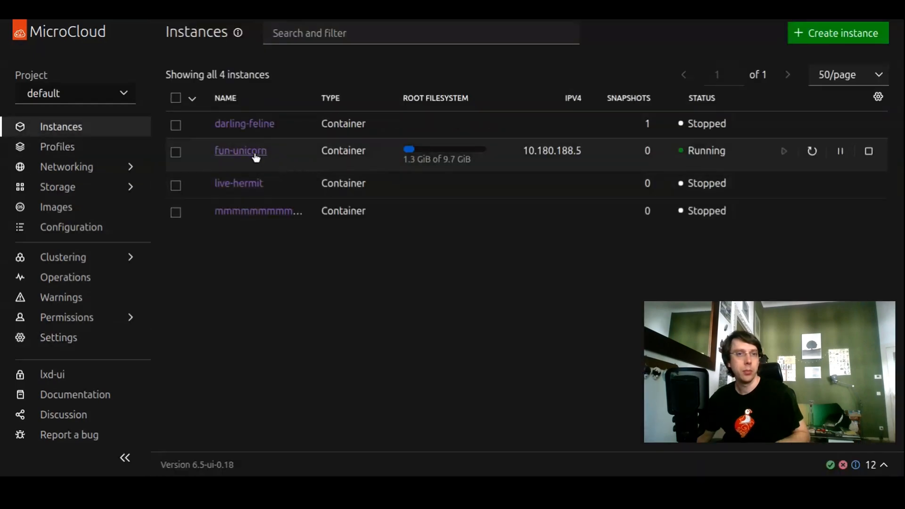
- View fun-unicorn's details, then open the def OVN network from Networking > Networks
{"action": "left_click", "coordinate": [240, 151]}
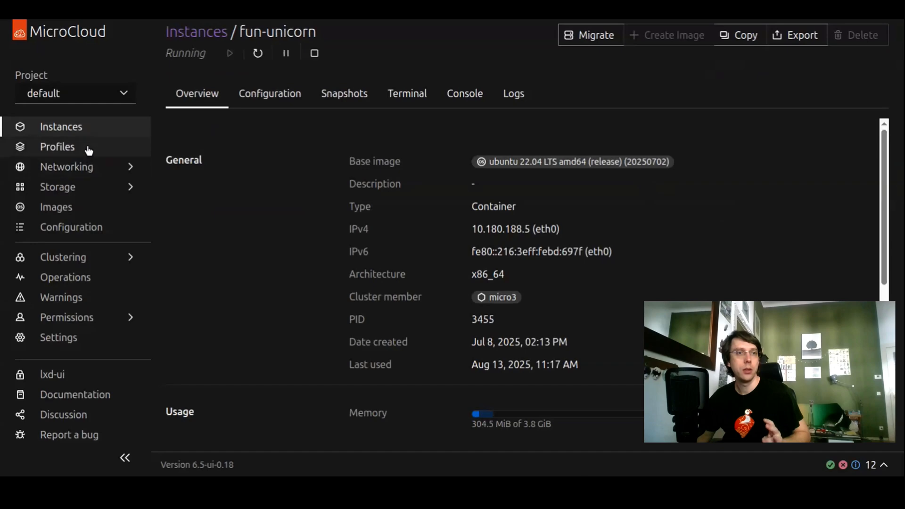
{"action": "left_click", "coordinate": [66, 167]}
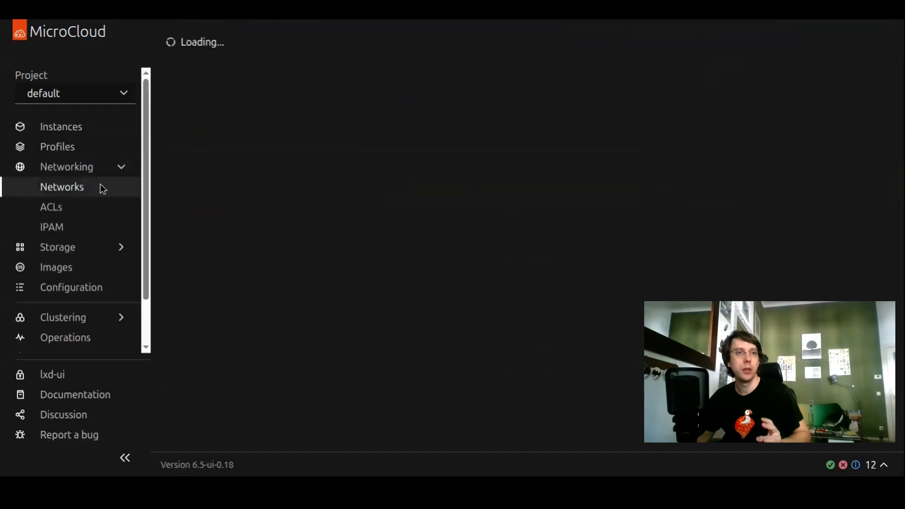
{"action": "left_click", "coordinate": [62, 187]}
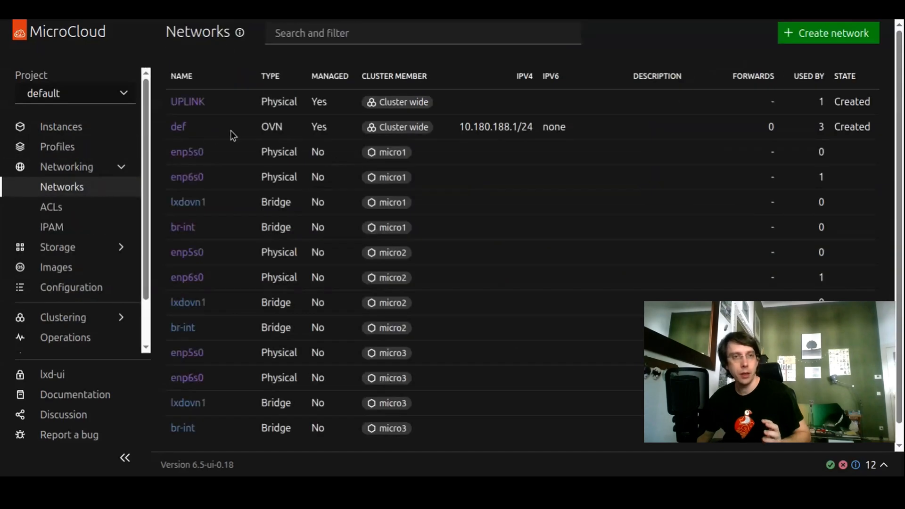
{"action": "left_click", "coordinate": [179, 126]}
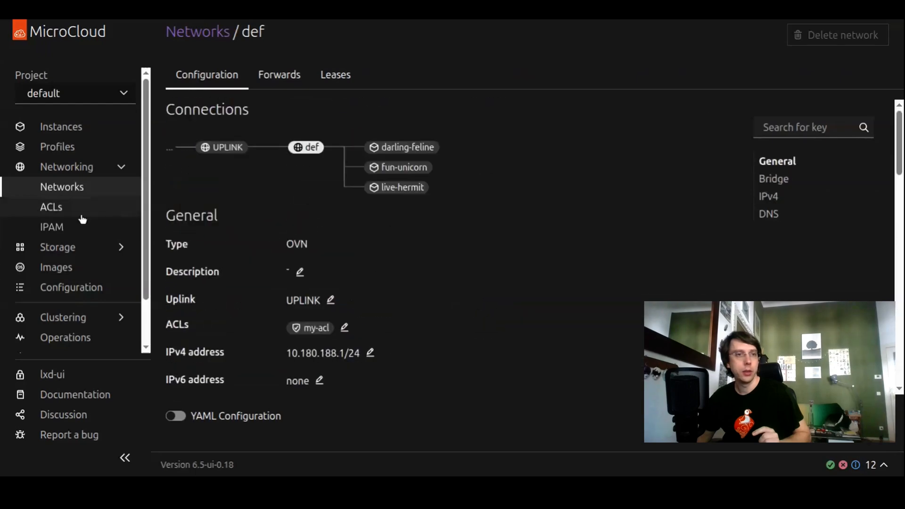
{"action": "left_click", "coordinate": [59, 337]}
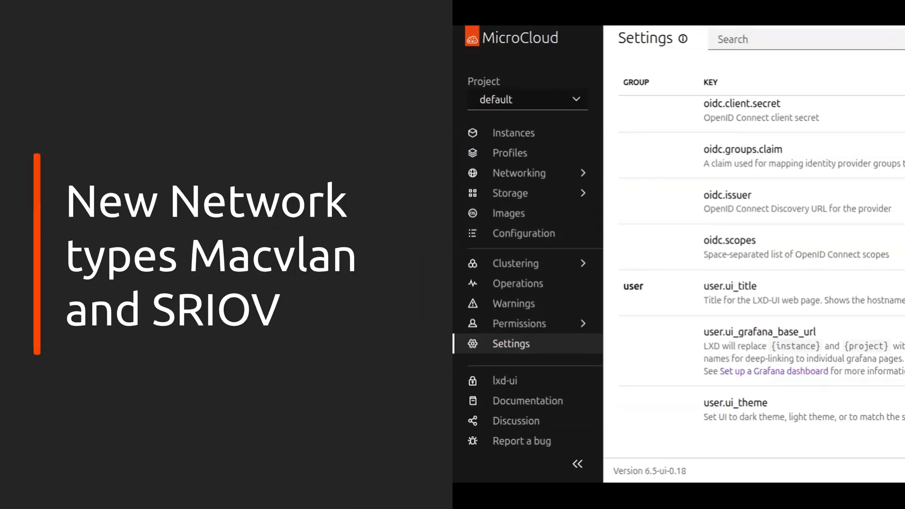
- Open Networking > Networks to list physical, OVN and bridge networks
{"action": "left_click", "coordinate": [518, 173]}
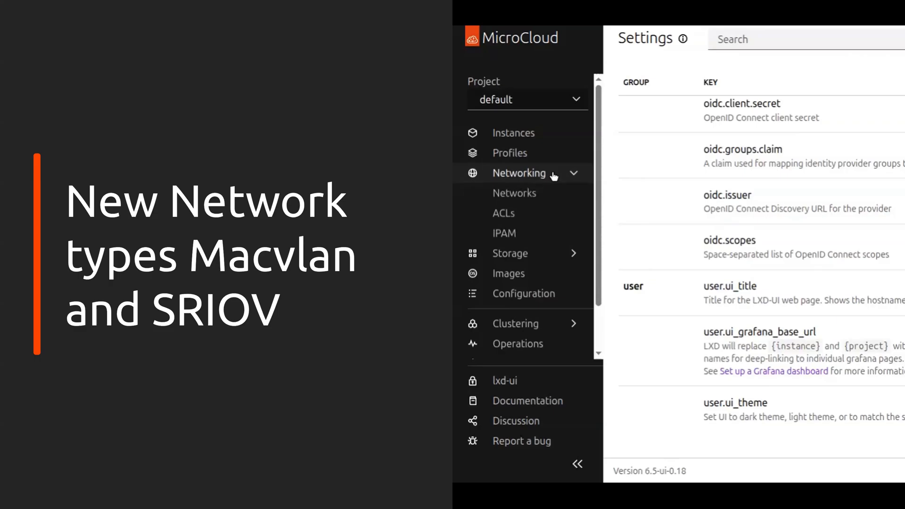
{"action": "left_click", "coordinate": [514, 193]}
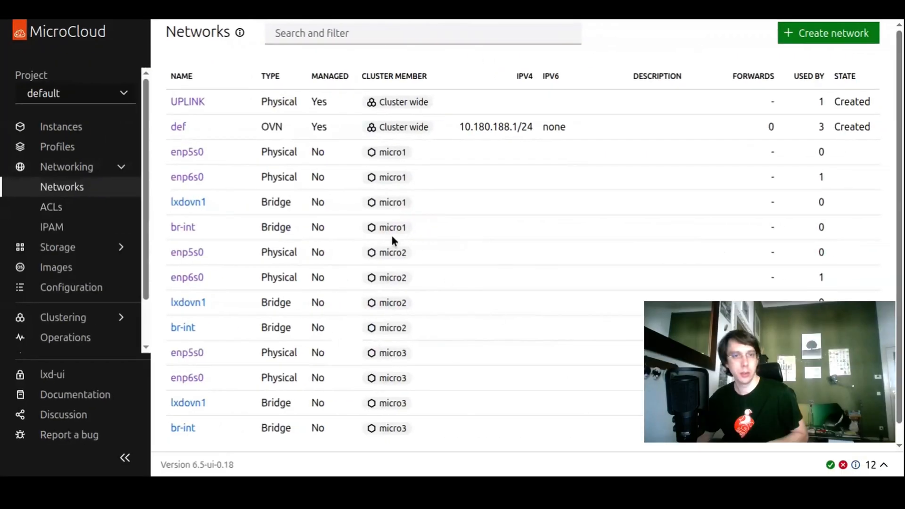
{"action": "mouse_move", "coordinate": [338, 416]}
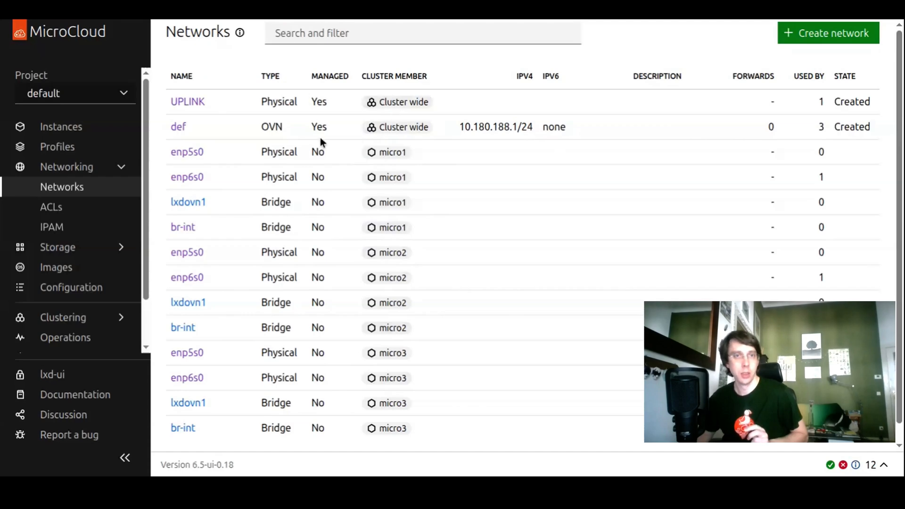
{"action": "mouse_move", "coordinate": [213, 127]}
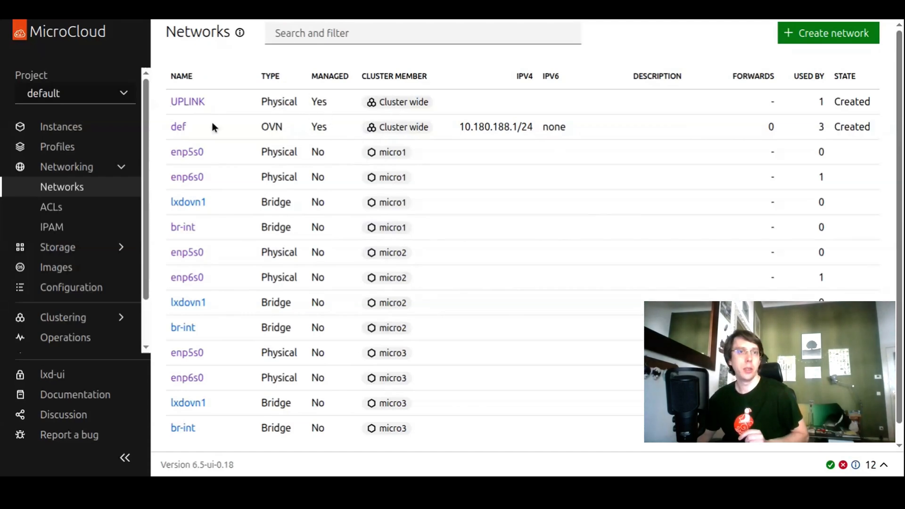
{"action": "mouse_move", "coordinate": [545, 84]}
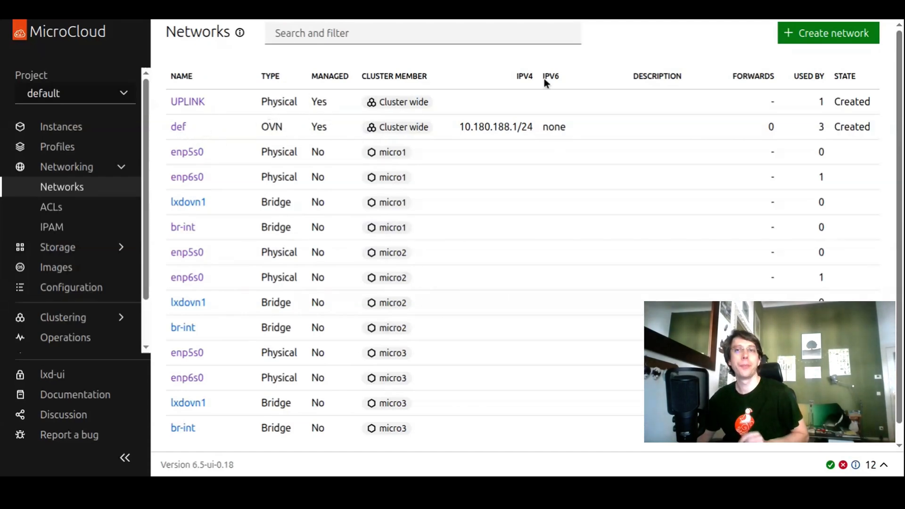
- Start a new network of type Macvlan with GARP registration set to No
{"action": "left_click", "coordinate": [827, 33]}
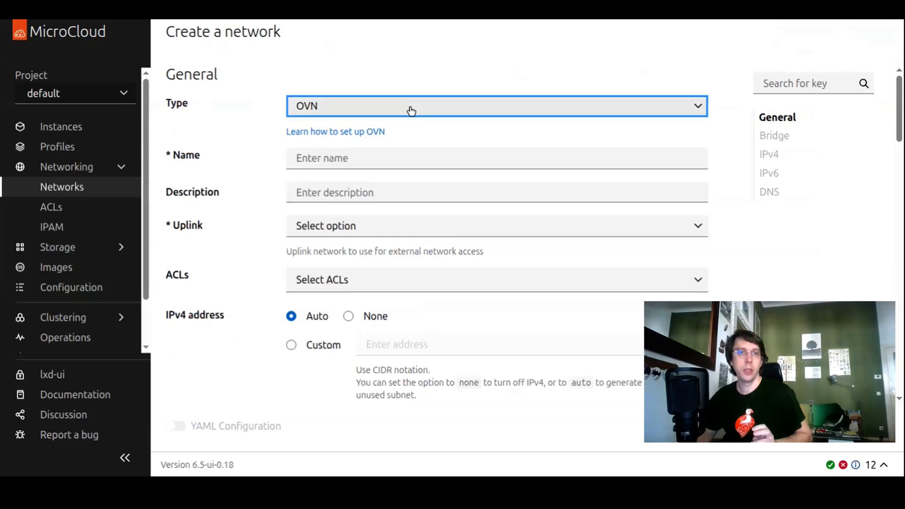
{"action": "left_click", "coordinate": [496, 106]}
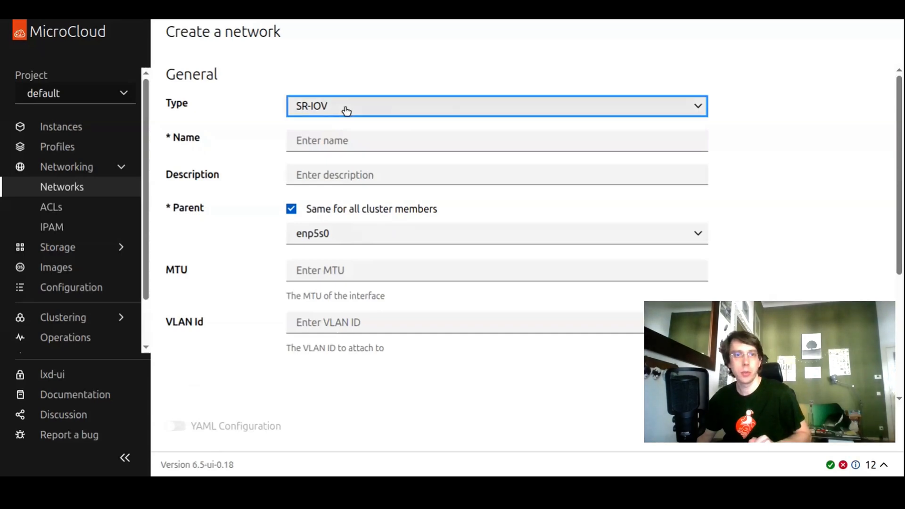
{"action": "left_click", "coordinate": [495, 105]}
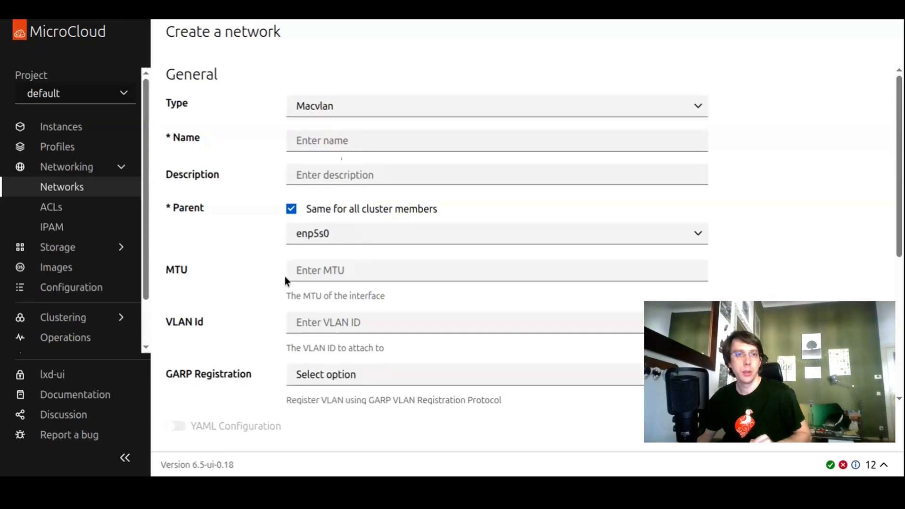
{"action": "mouse_move", "coordinate": [199, 380]}
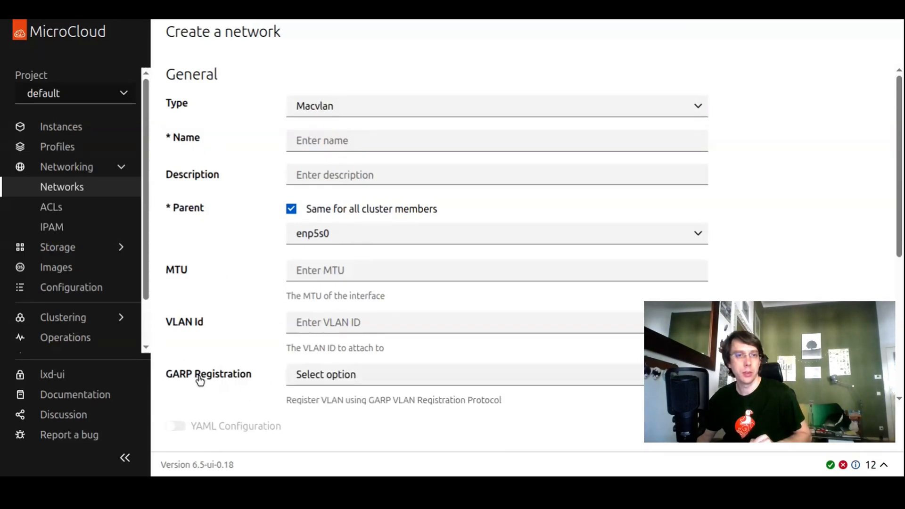
{"action": "left_click", "coordinate": [465, 374]}
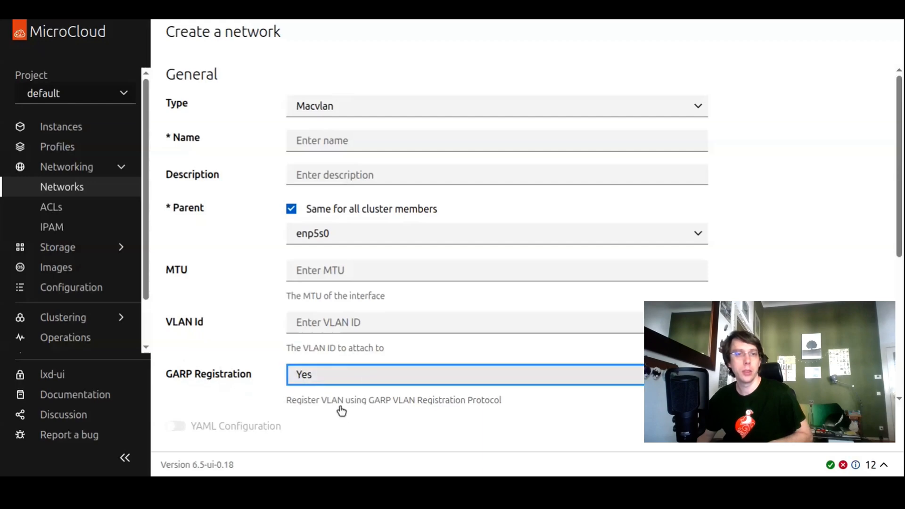
{"action": "left_click", "coordinate": [462, 374]}
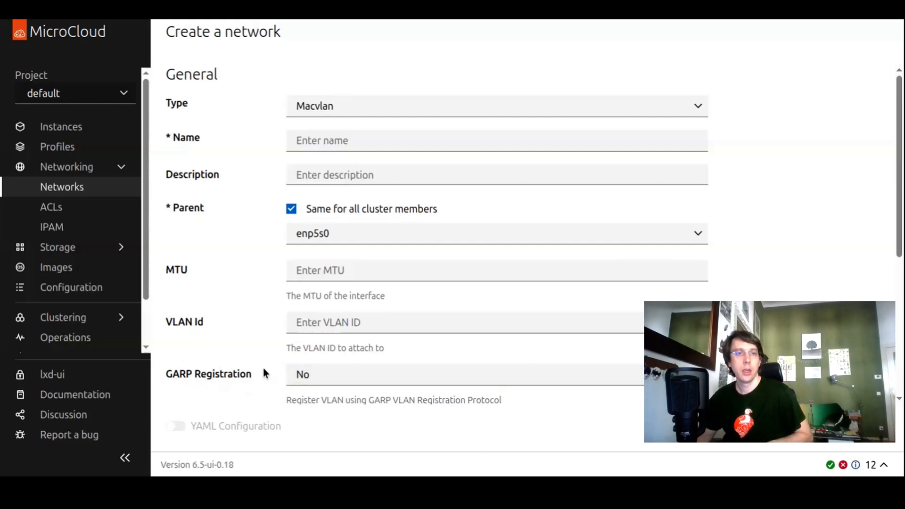
{"action": "mouse_move", "coordinate": [357, 218]}
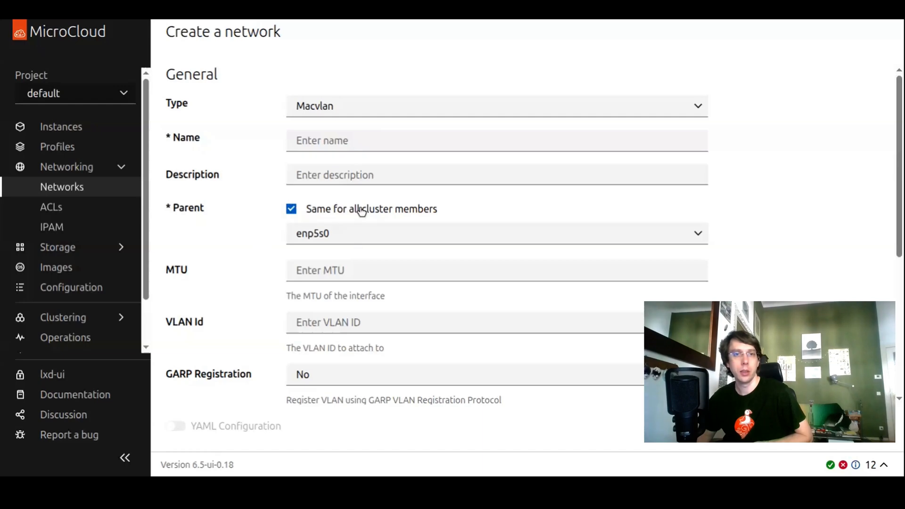
{"action": "mouse_move", "coordinate": [358, 234]}
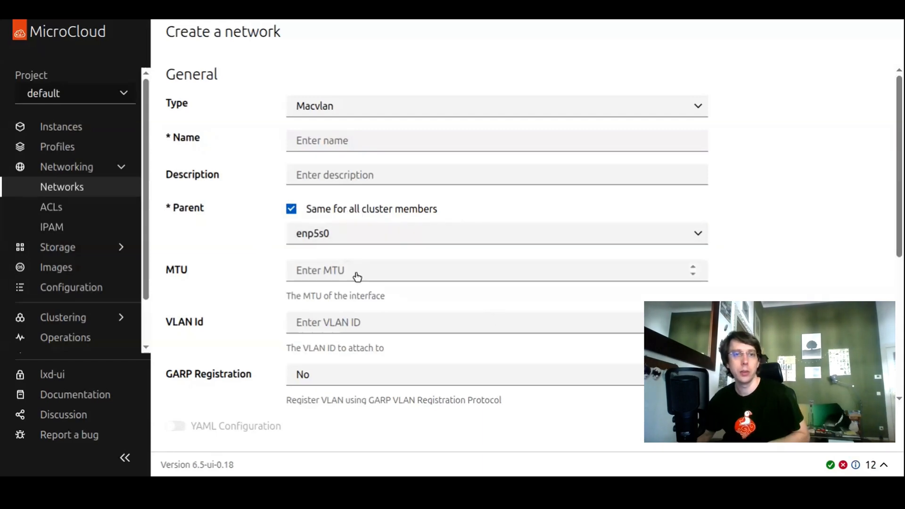
- Give each cluster member its own parent, using br-int for micro2
{"action": "left_click", "coordinate": [496, 105]}
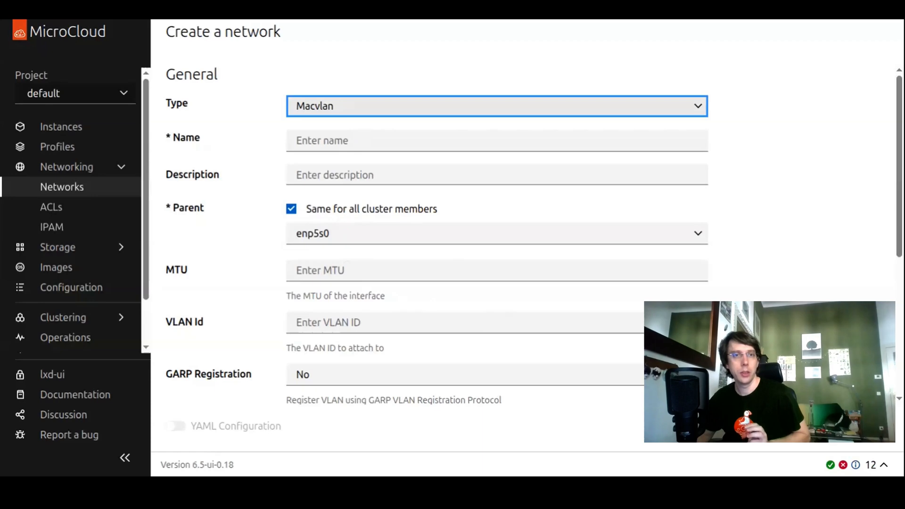
{"action": "left_click", "coordinate": [291, 209]}
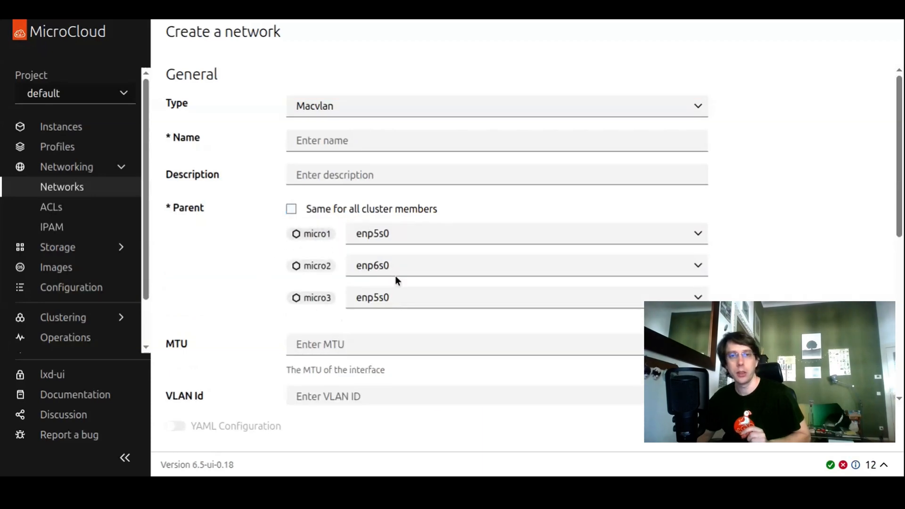
{"action": "left_click", "coordinate": [525, 265]}
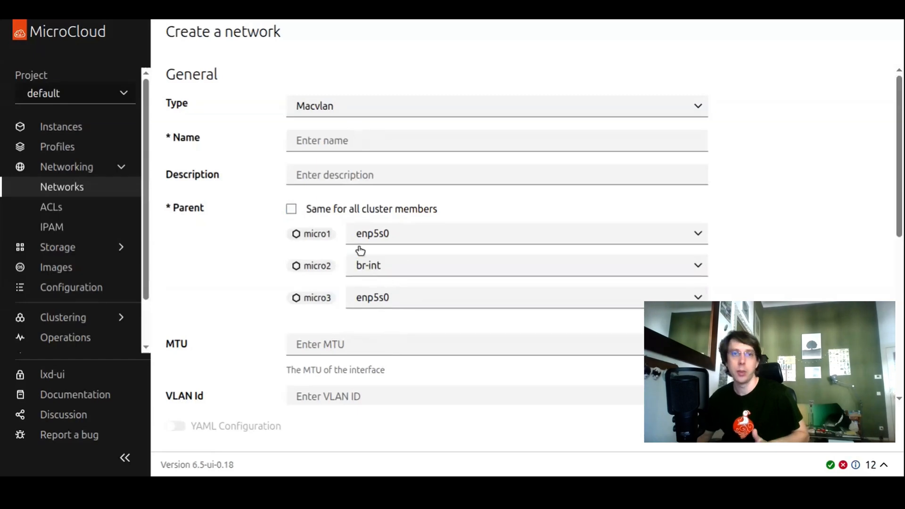
{"action": "mouse_move", "coordinate": [338, 109]}
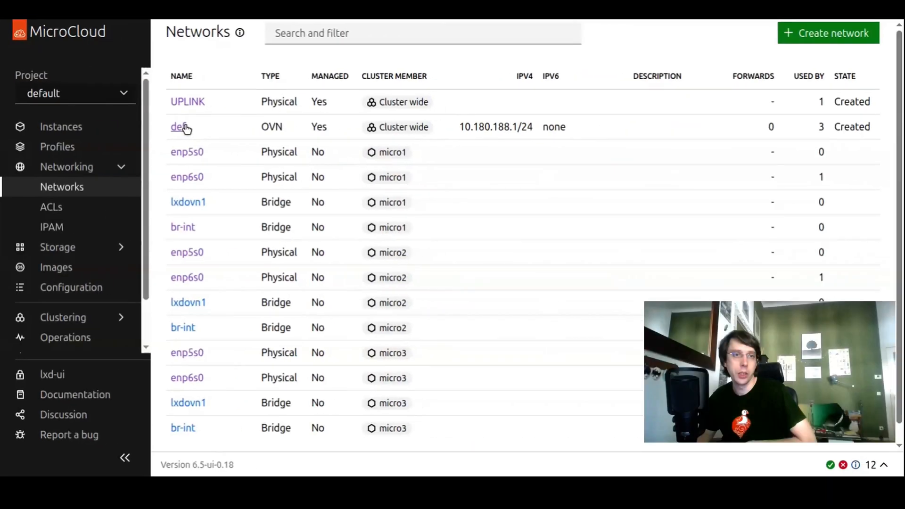
{"action": "left_click", "coordinate": [180, 127]}
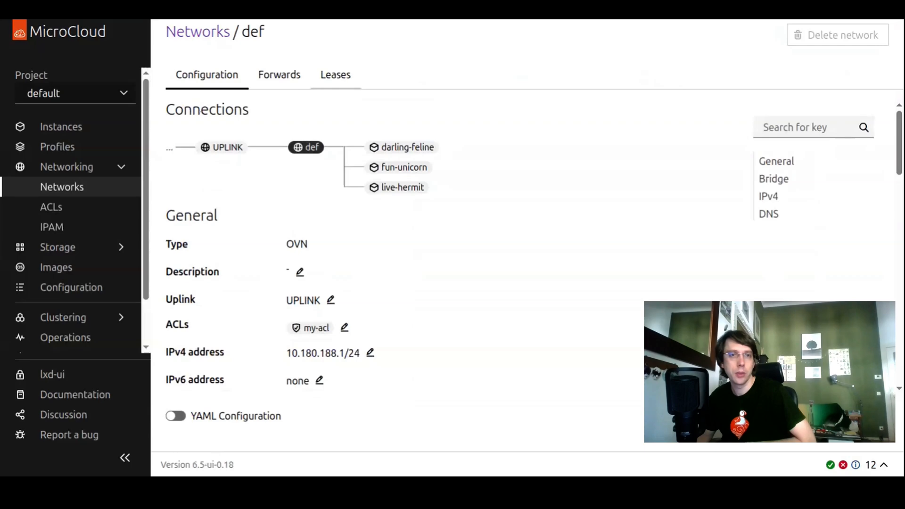
{"action": "left_click", "coordinate": [335, 75]}
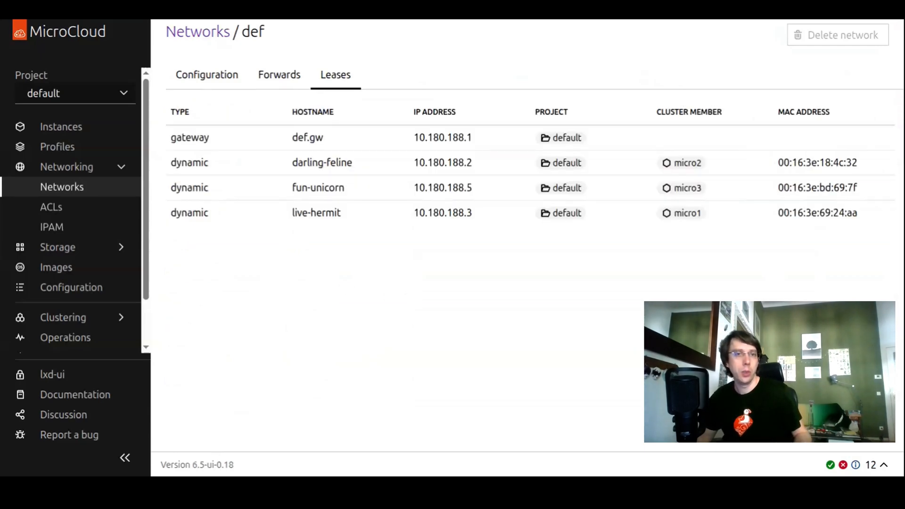
{"action": "mouse_move", "coordinate": [374, 265]}
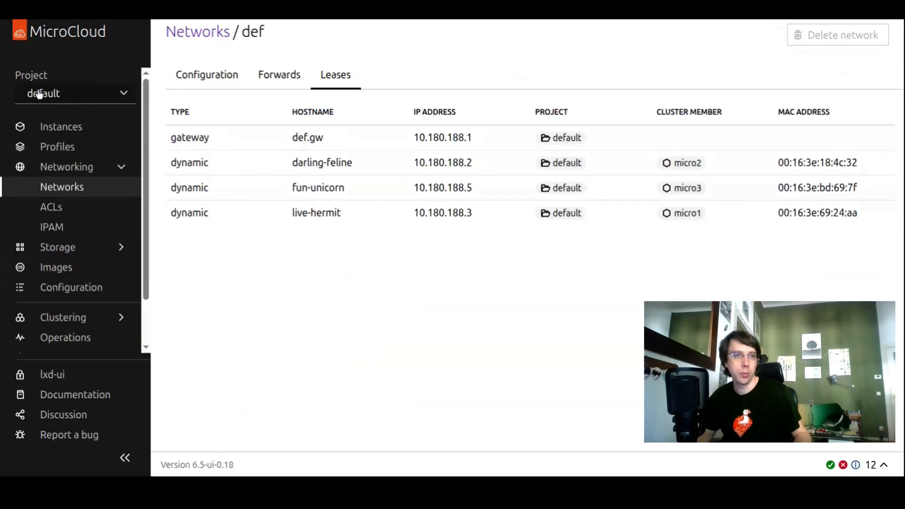
{"action": "mouse_move", "coordinate": [210, 150]}
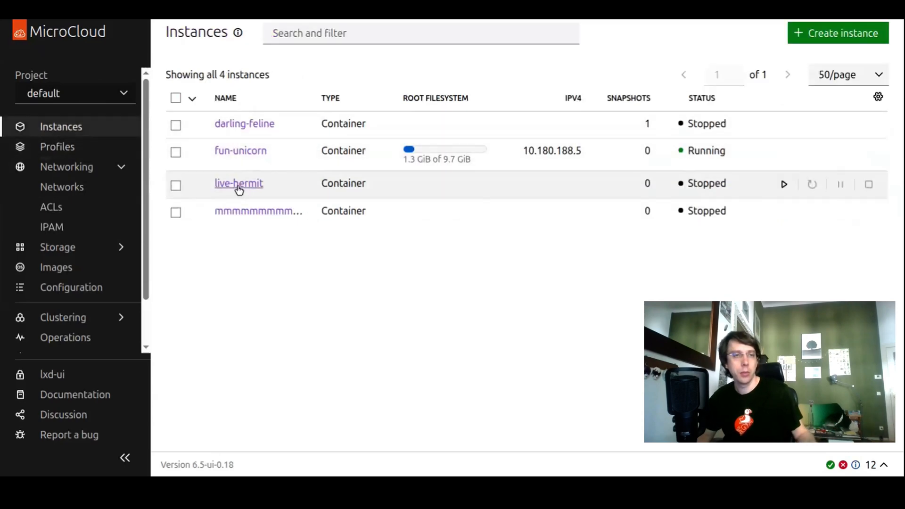
{"action": "left_click", "coordinate": [62, 187]}
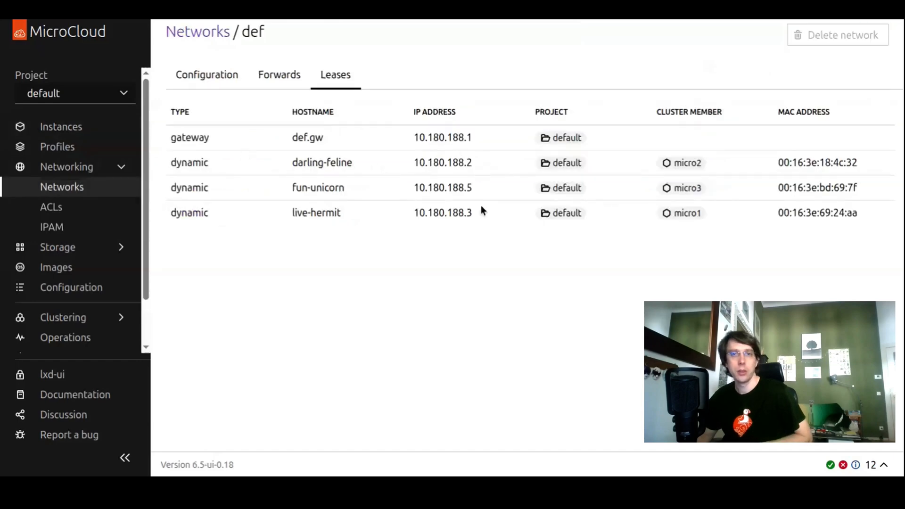
{"action": "mouse_move", "coordinate": [482, 222]}
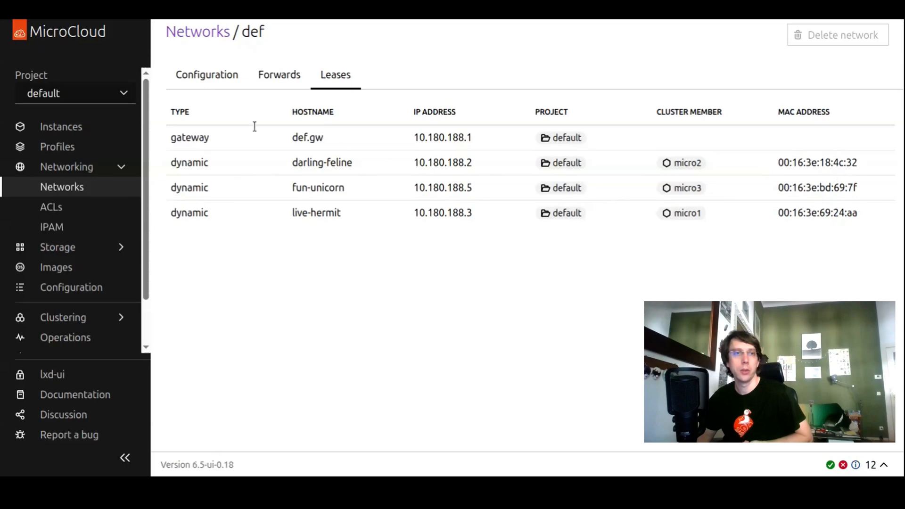
- Switch to the robots project and open the darling-lion instance
{"action": "left_click", "coordinate": [74, 93]}
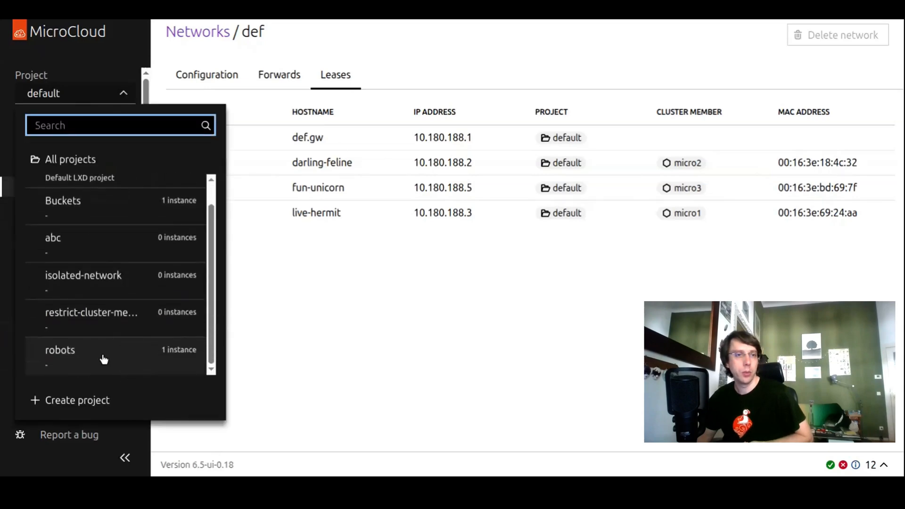
{"action": "left_click", "coordinate": [59, 350]}
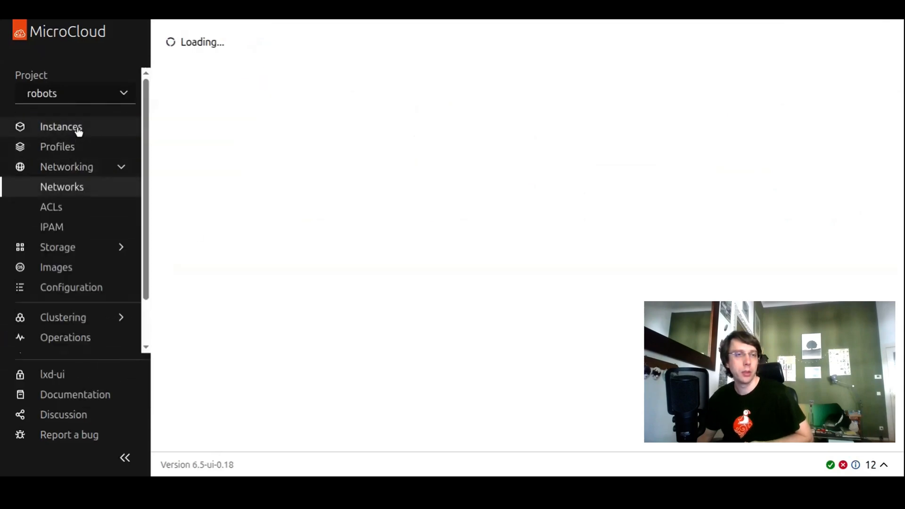
{"action": "left_click", "coordinate": [61, 127]}
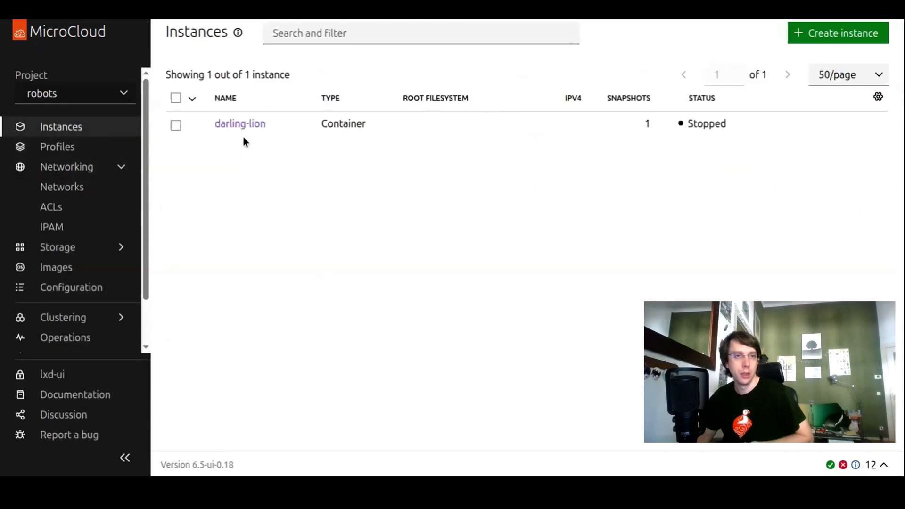
{"action": "left_click", "coordinate": [239, 123]}
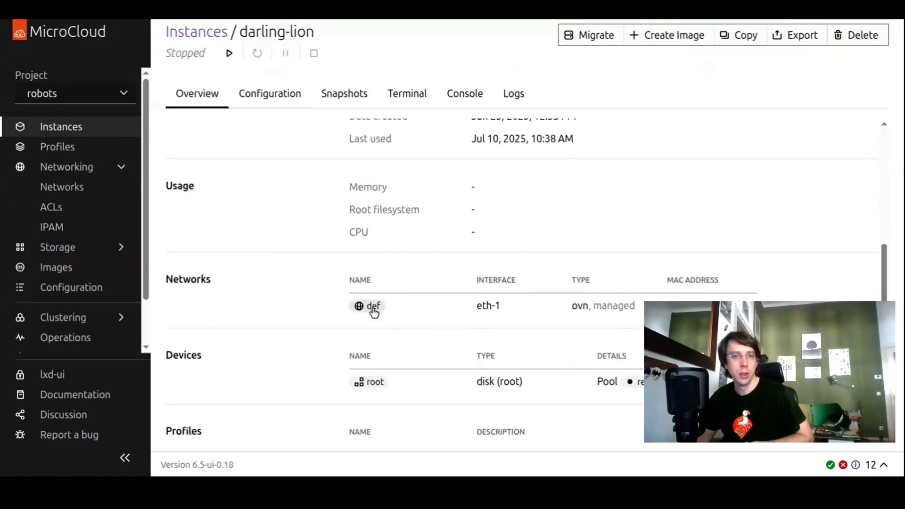
- Compare def network leases in robots and default, then open the IPAM overview
{"action": "left_click", "coordinate": [373, 306]}
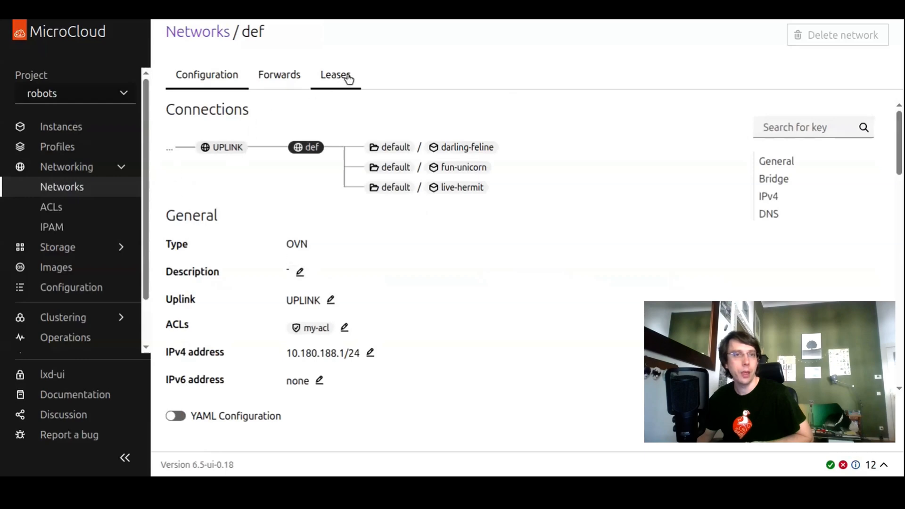
{"action": "left_click", "coordinate": [335, 74]}
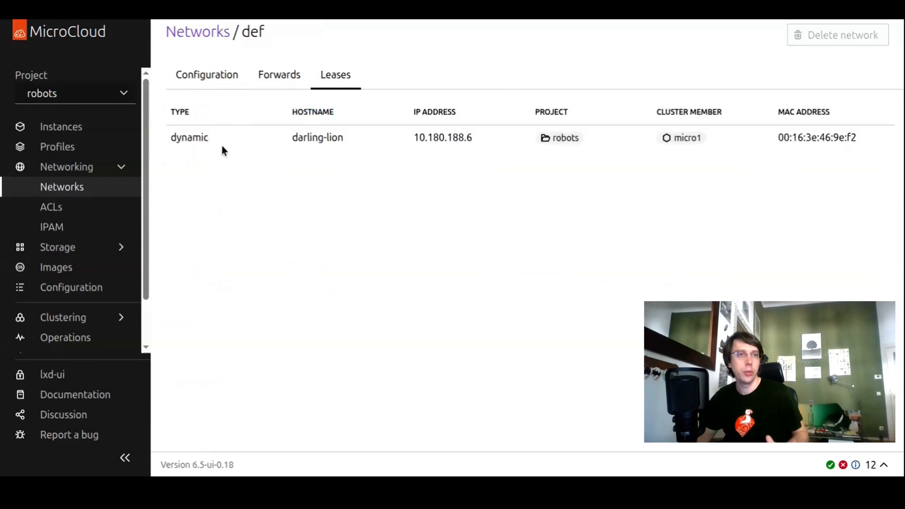
{"action": "mouse_move", "coordinate": [160, 124]}
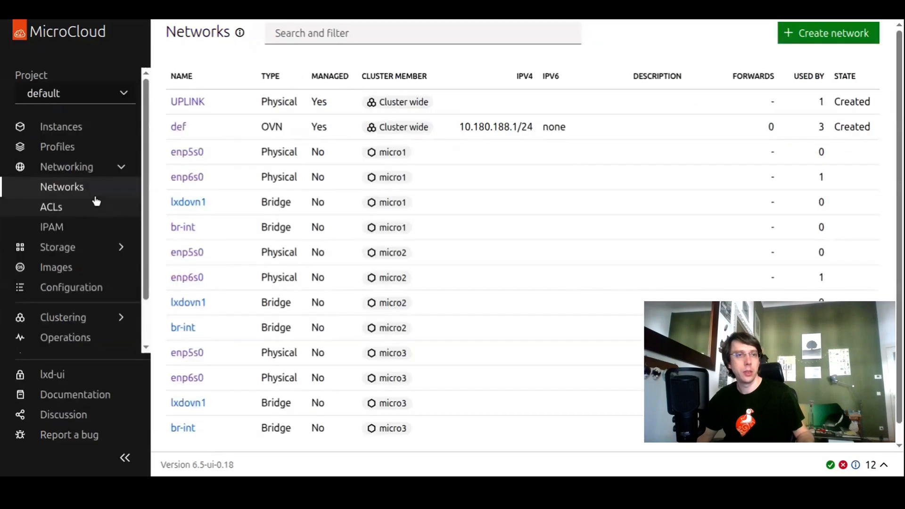
{"action": "left_click", "coordinate": [178, 126]}
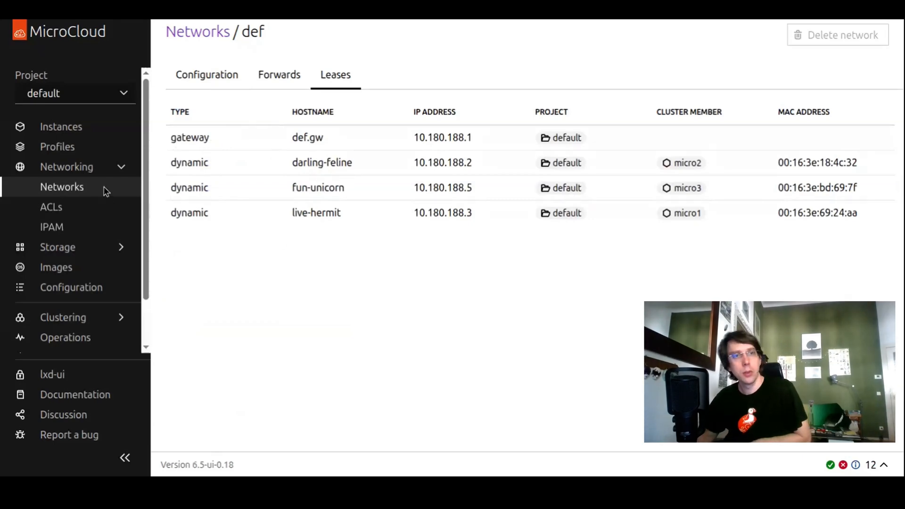
{"action": "left_click", "coordinate": [51, 227]}
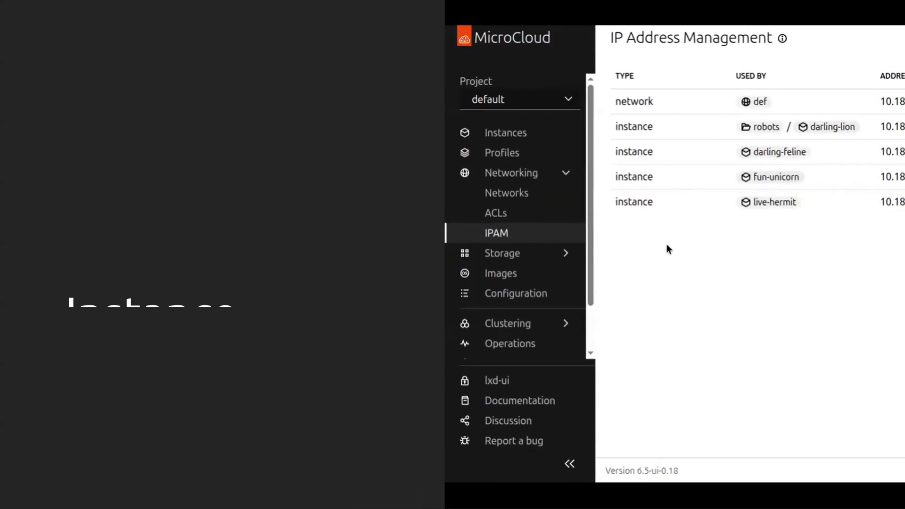
- Show MAC addresses in fun-unicorn's network table and darling-feline's and fun-unicorn's summaries
{"action": "left_click", "coordinate": [506, 132]}
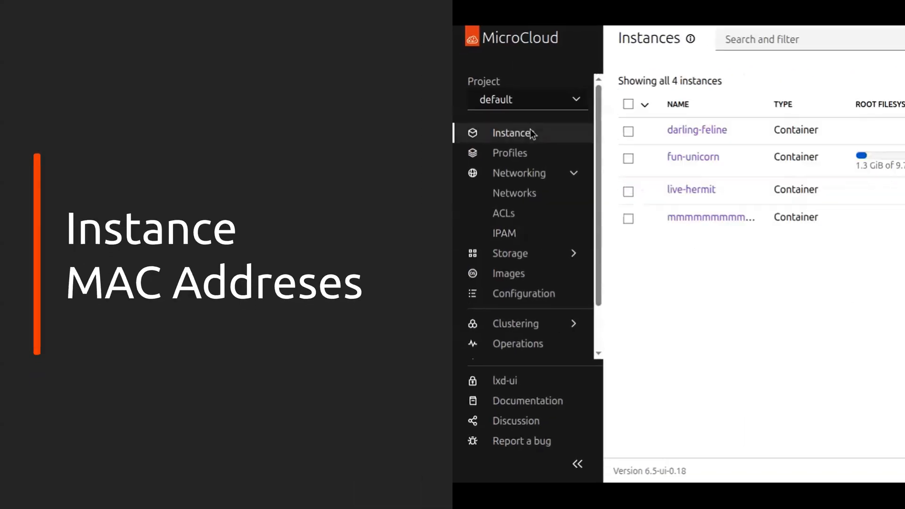
{"action": "left_click", "coordinate": [693, 156]}
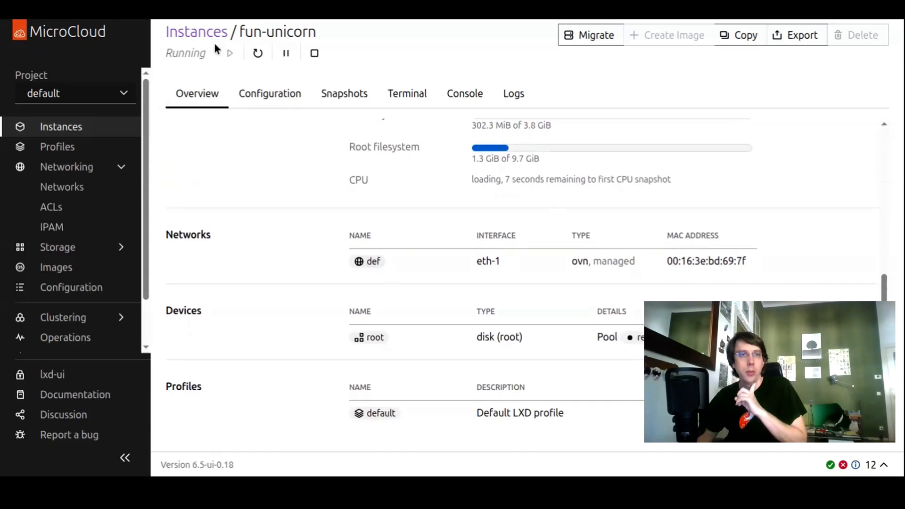
{"action": "left_click", "coordinate": [196, 31]}
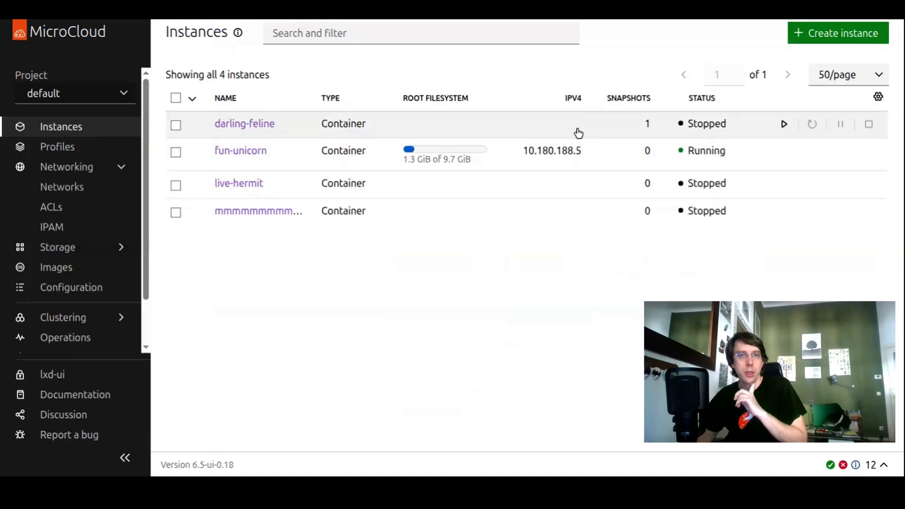
{"action": "left_click", "coordinate": [244, 124]}
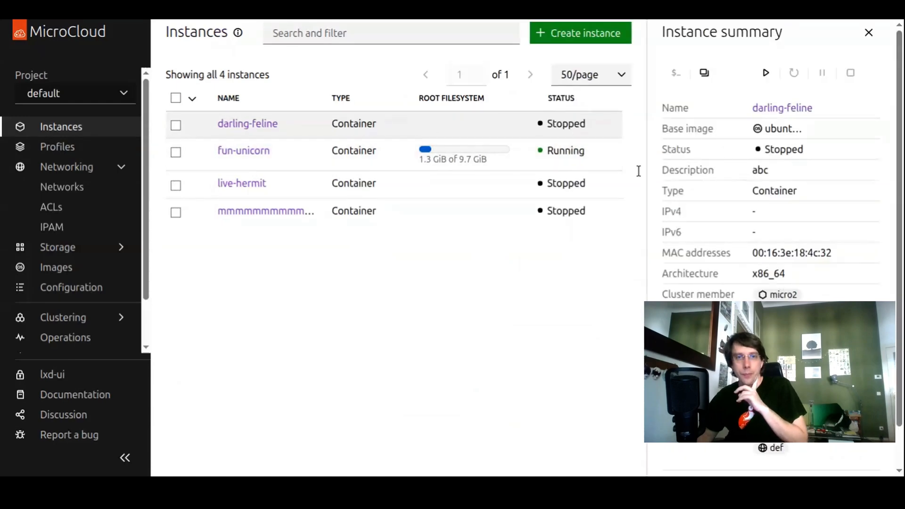
{"action": "mouse_move", "coordinate": [536, 129]}
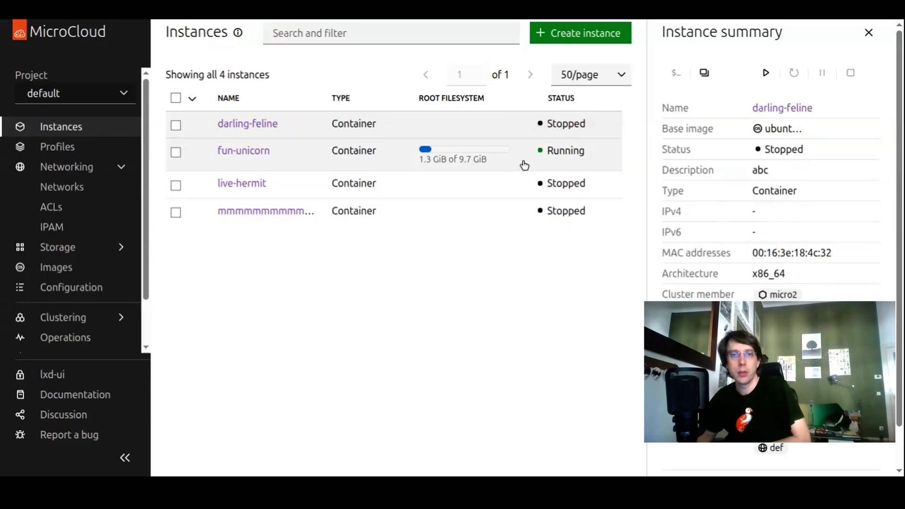
{"action": "left_click", "coordinate": [243, 151]}
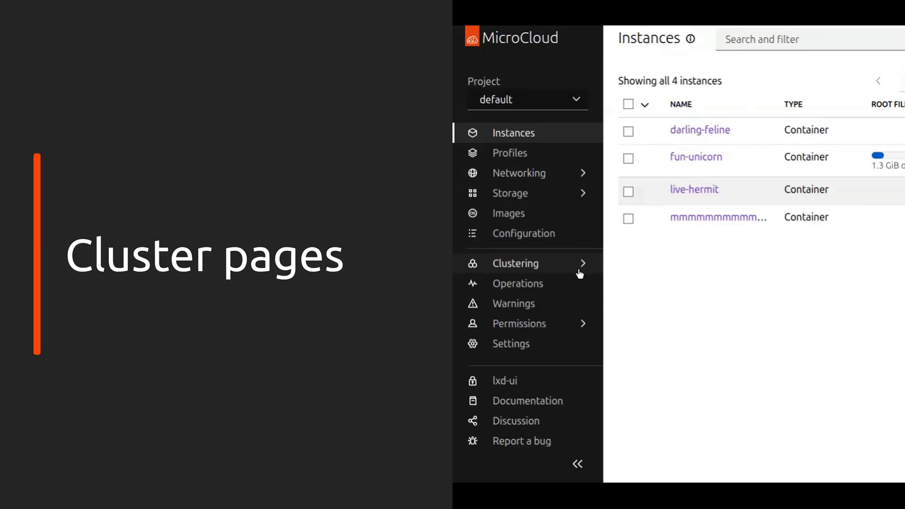
- Browse cluster Members and Groups, then open micro1's details (My first member, online)
{"action": "left_click", "coordinate": [516, 263]}
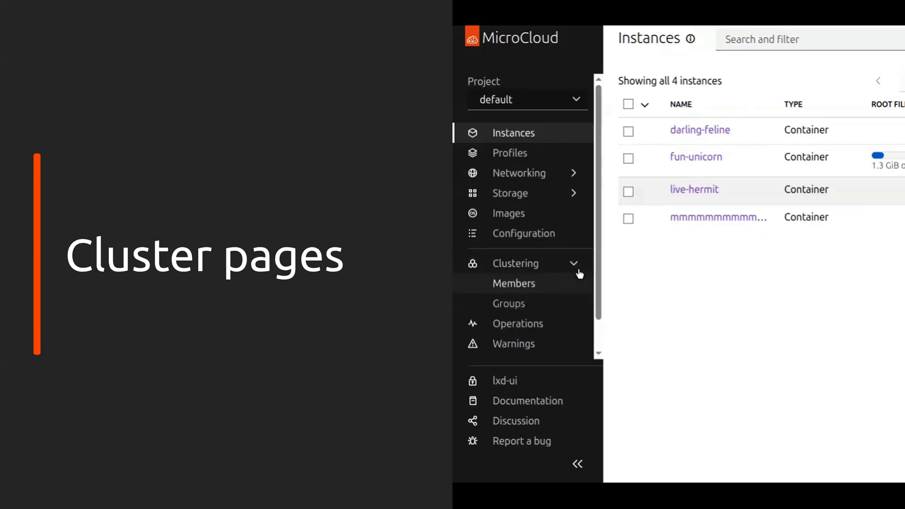
{"action": "left_click", "coordinate": [513, 283]}
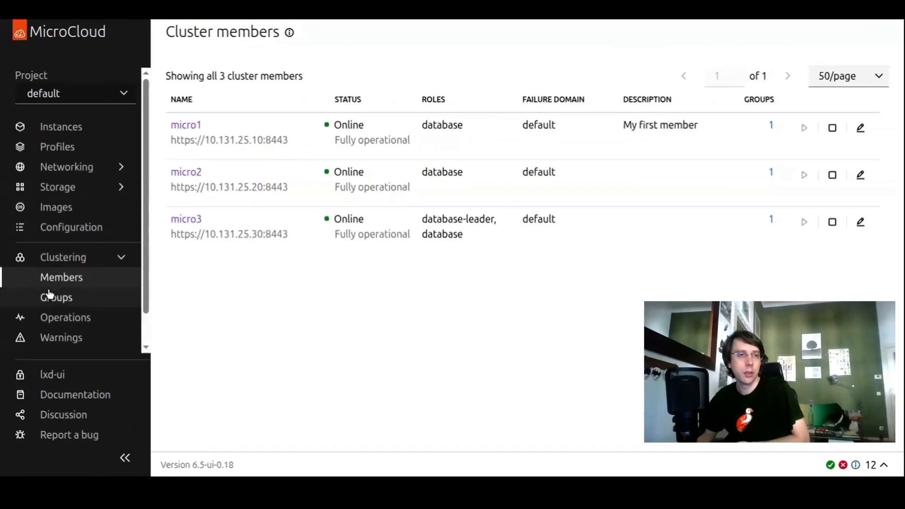
{"action": "mouse_move", "coordinate": [354, 280]}
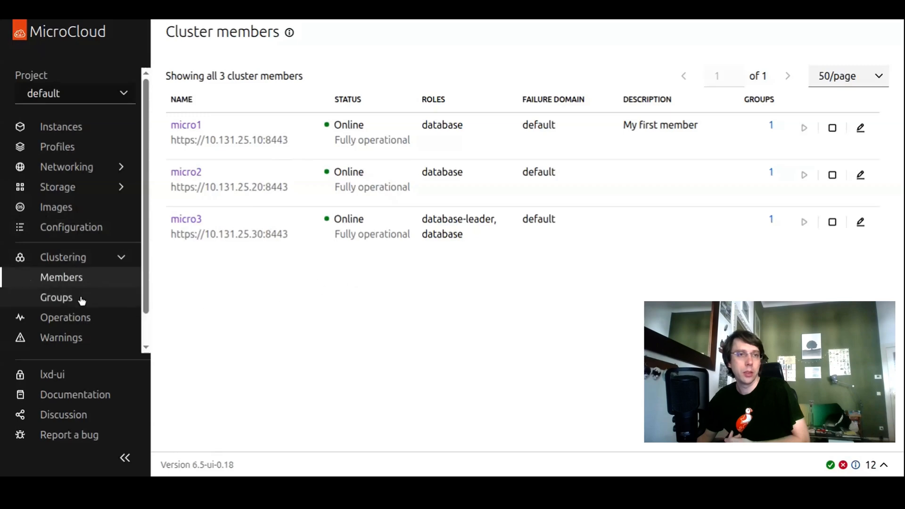
{"action": "left_click", "coordinate": [56, 298]}
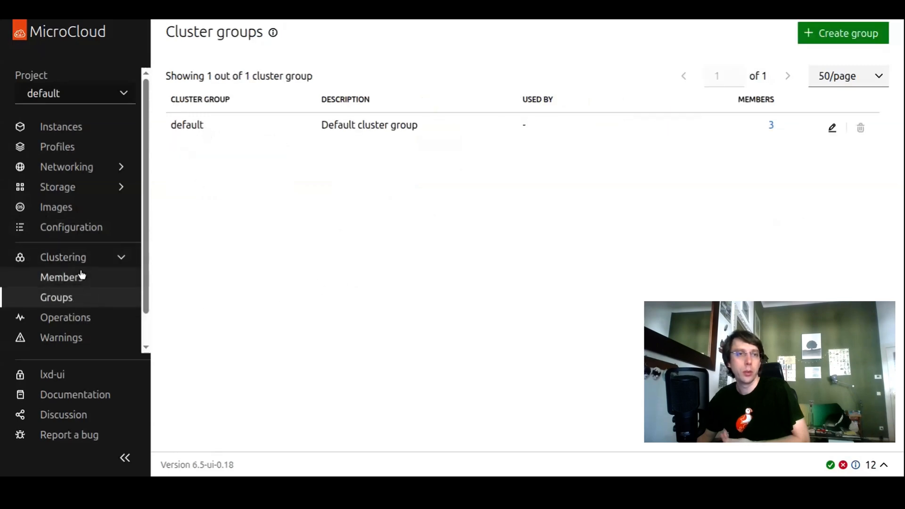
{"action": "left_click", "coordinate": [61, 277]}
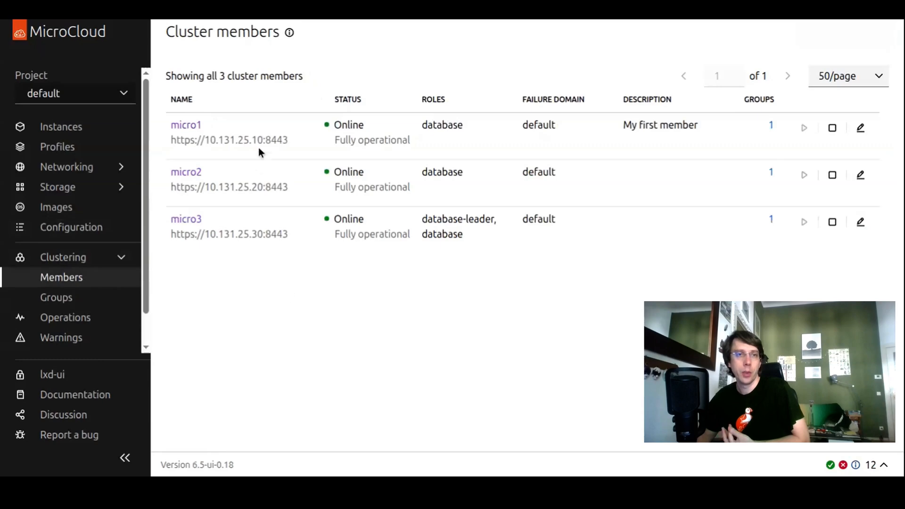
{"action": "left_click", "coordinate": [185, 124]}
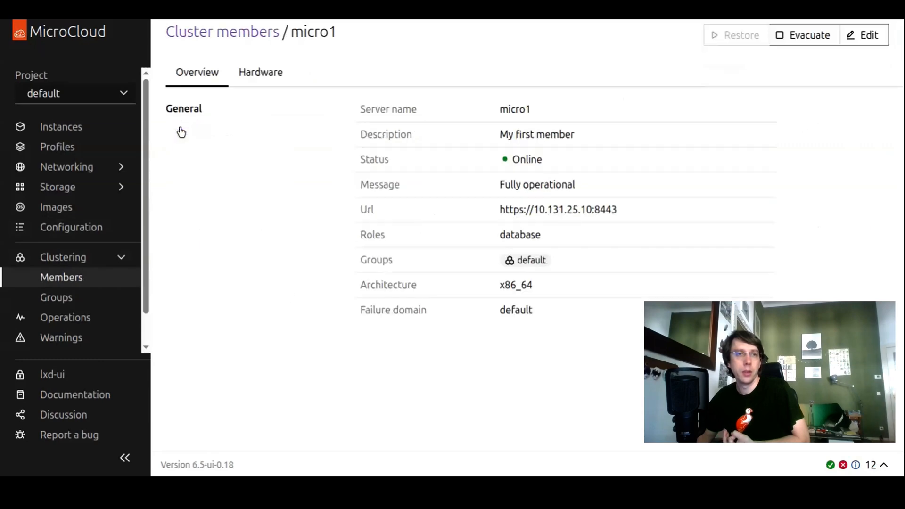
{"action": "mouse_move", "coordinate": [655, 146]}
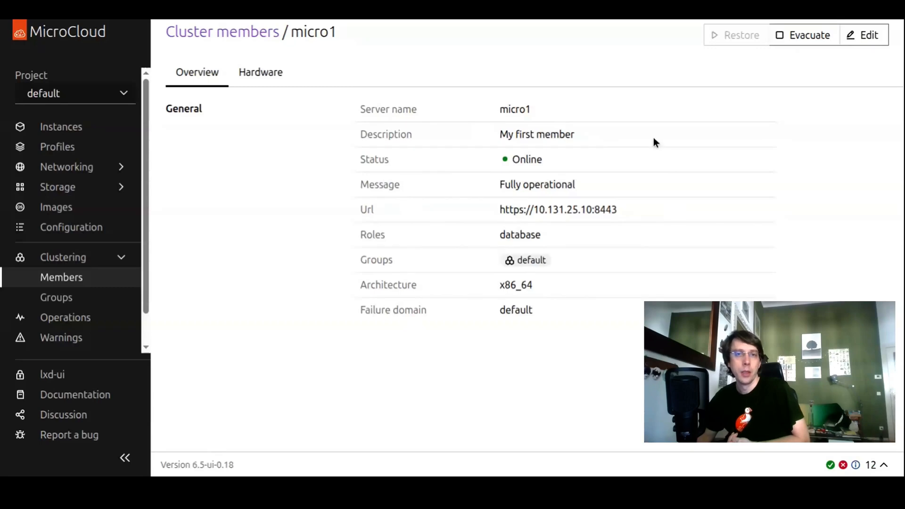
{"action": "left_click", "coordinate": [222, 31]}
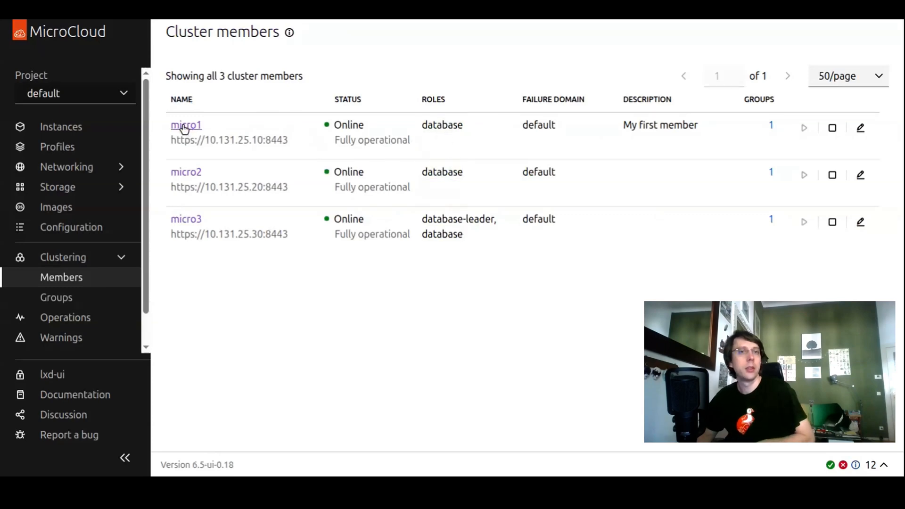
{"action": "left_click", "coordinate": [186, 126]}
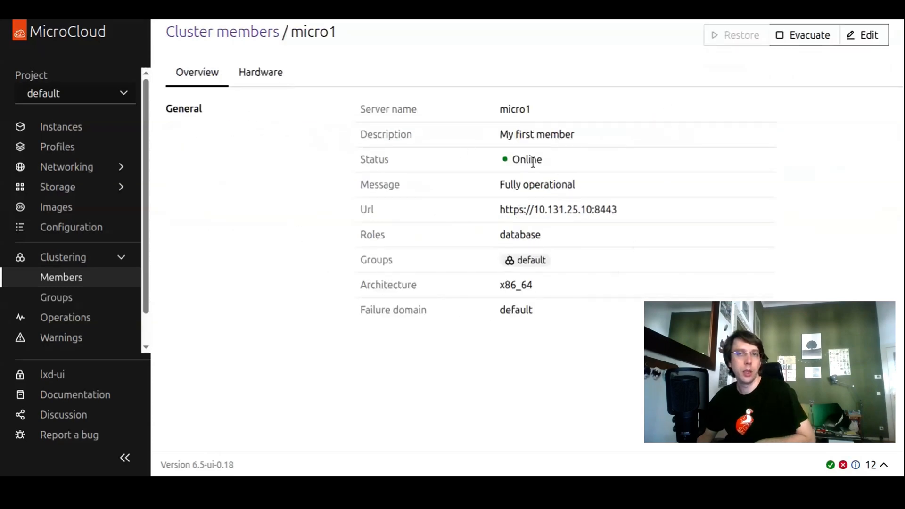
- Browse micro1's hardware sections: GPU, PCI and USB devices
{"action": "left_click", "coordinate": [260, 72]}
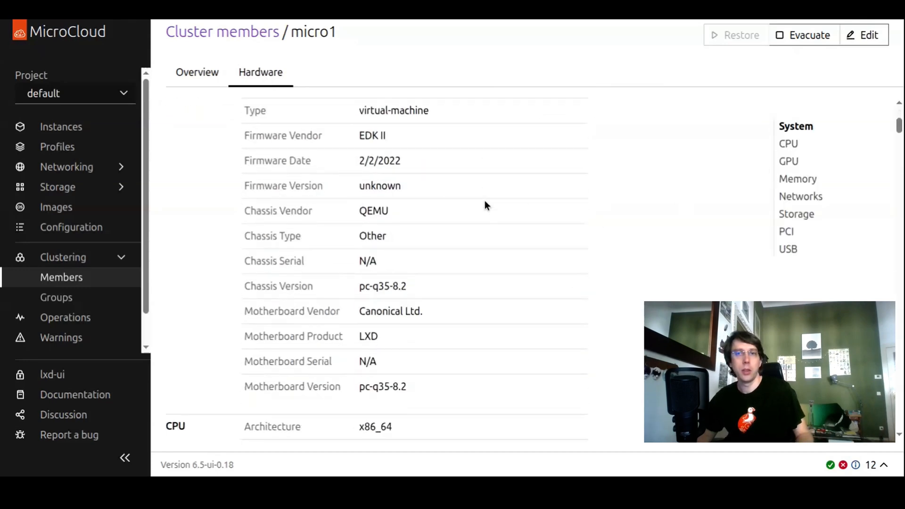
{"action": "scroll", "scroll_direction": "down", "scroll_amount": 3}
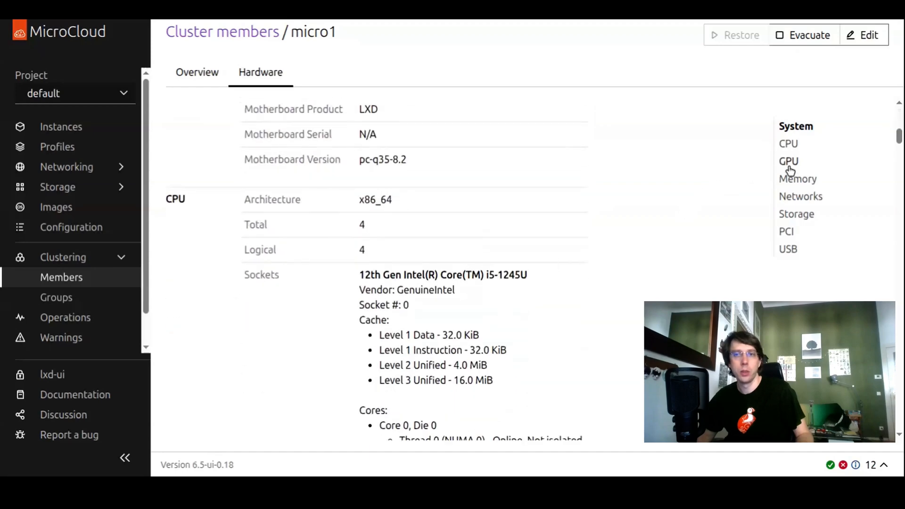
{"action": "left_click", "coordinate": [789, 161]}
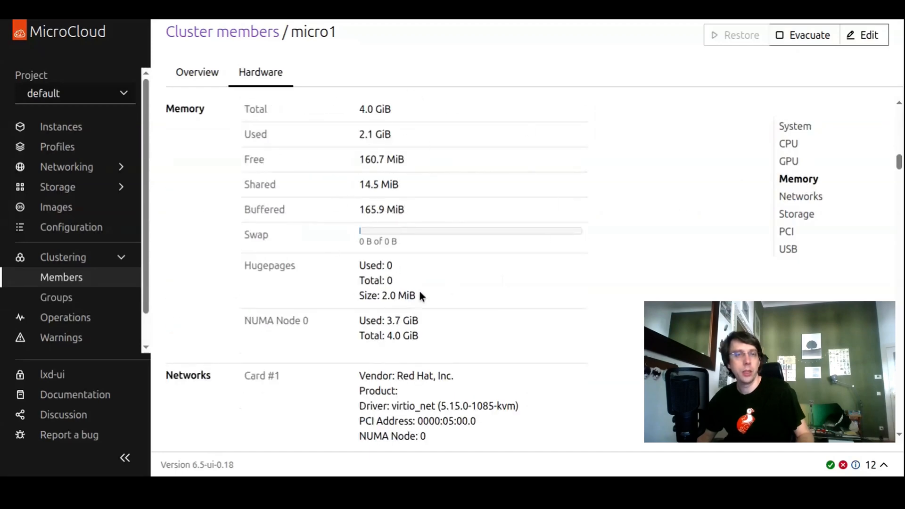
{"action": "scroll", "scroll_direction": "down", "scroll_amount": 3}
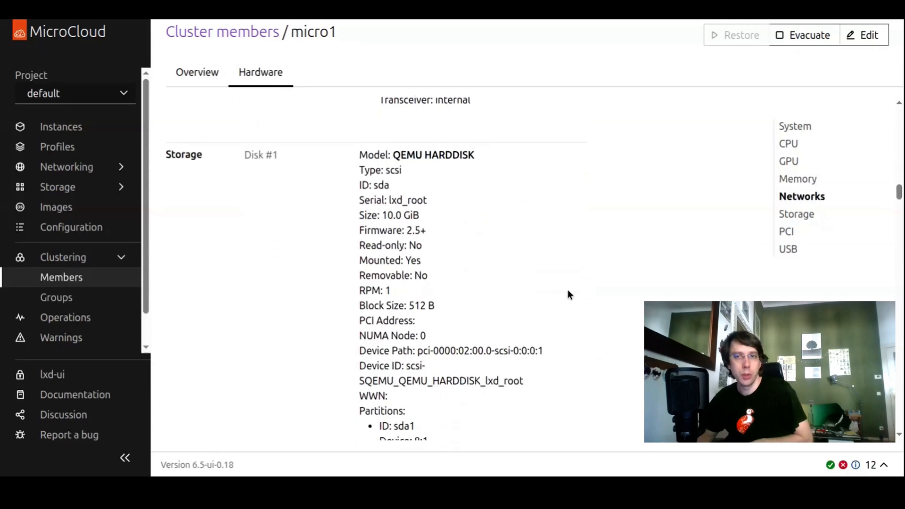
{"action": "left_click", "coordinate": [787, 231]}
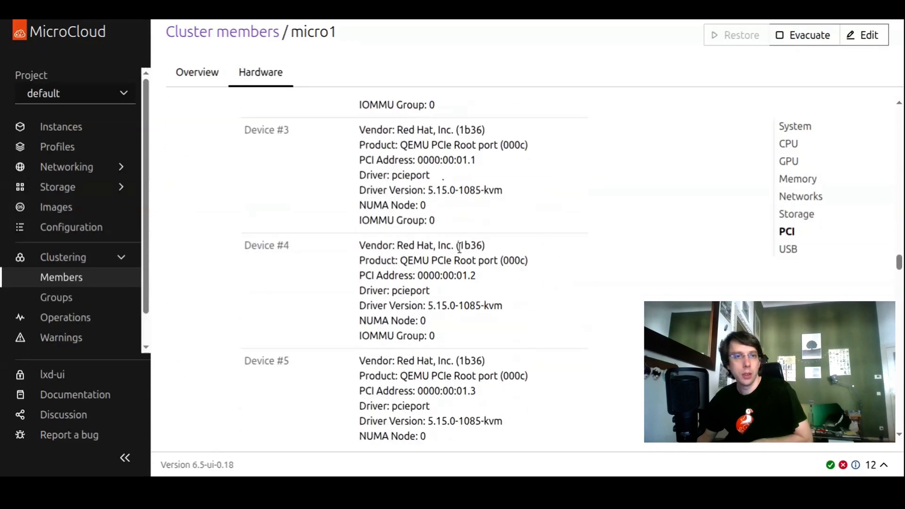
{"action": "left_click", "coordinate": [788, 249]}
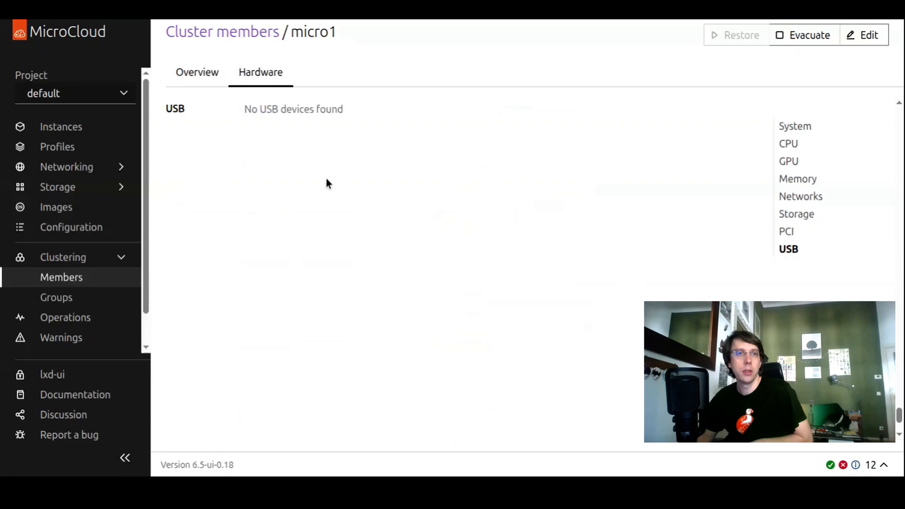
- Review micro2's hardware, then return to the three-member cluster list
{"action": "left_click", "coordinate": [786, 231]}
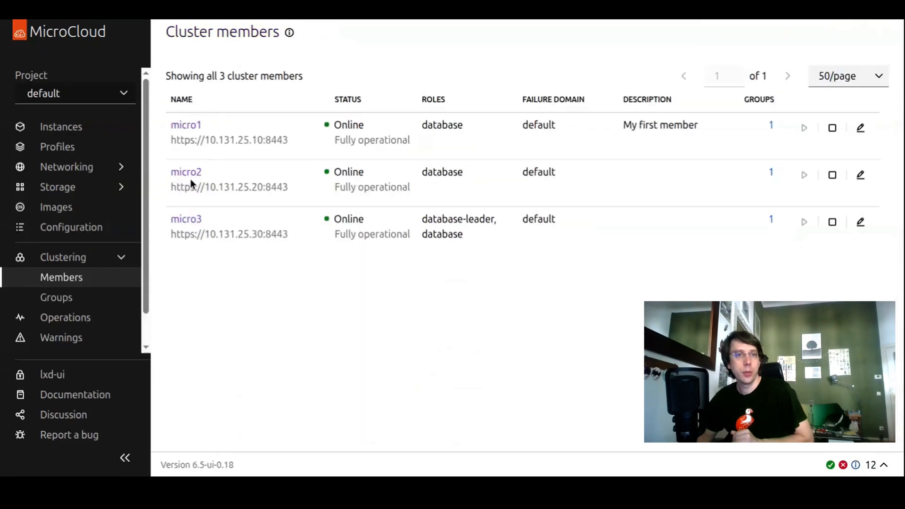
{"action": "left_click", "coordinate": [186, 172]}
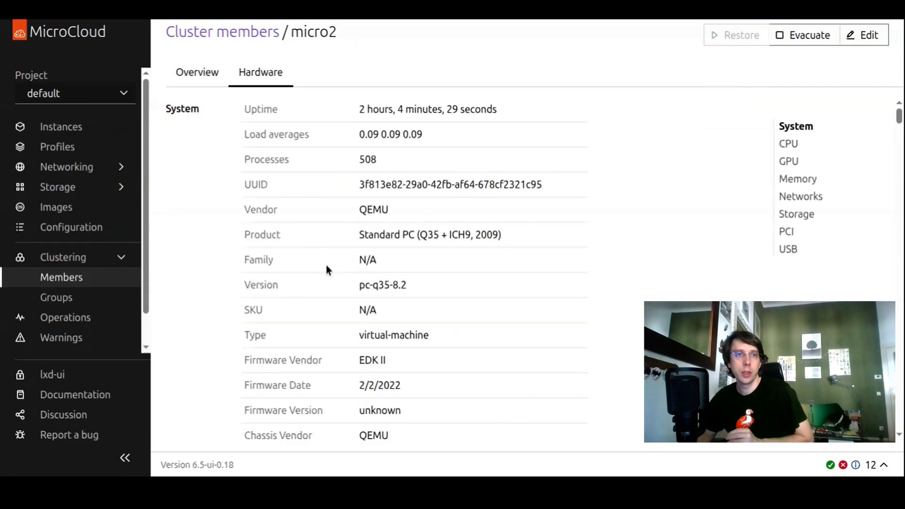
{"action": "left_click", "coordinate": [789, 161]}
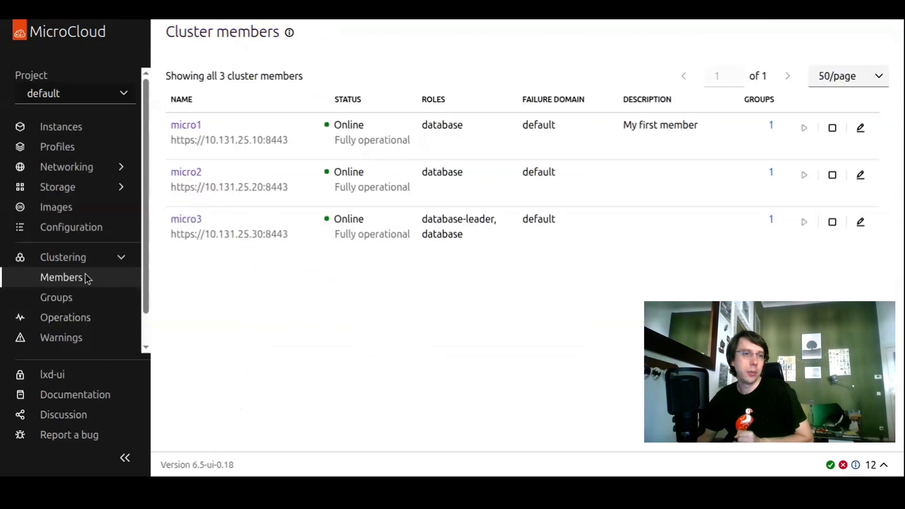
- From Clustering > Groups, add group GPU-nodes with members micro2 and micro3
{"action": "left_click", "coordinate": [56, 297]}
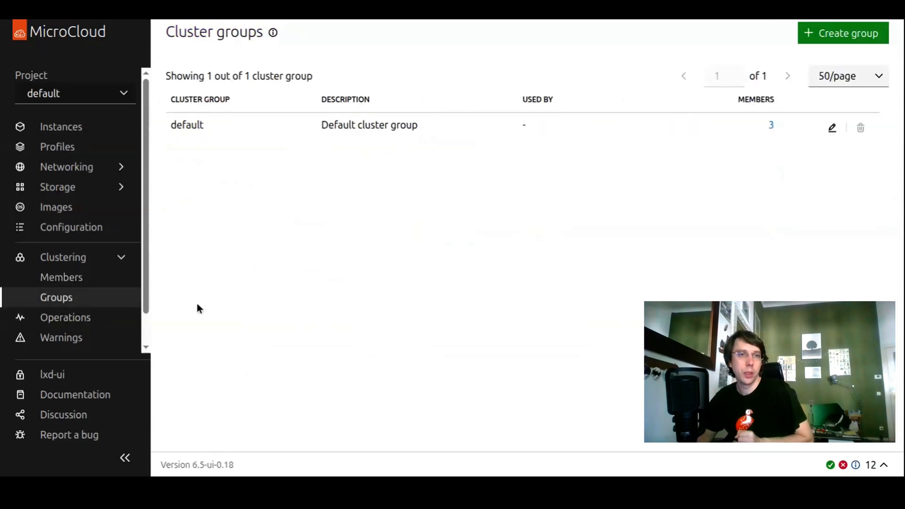
{"action": "mouse_move", "coordinate": [581, 218]}
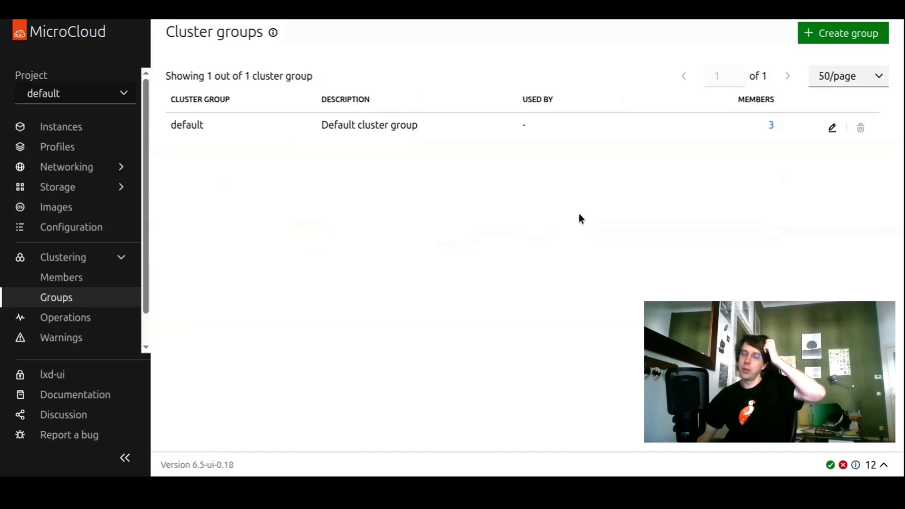
{"action": "left_click", "coordinate": [62, 277]}
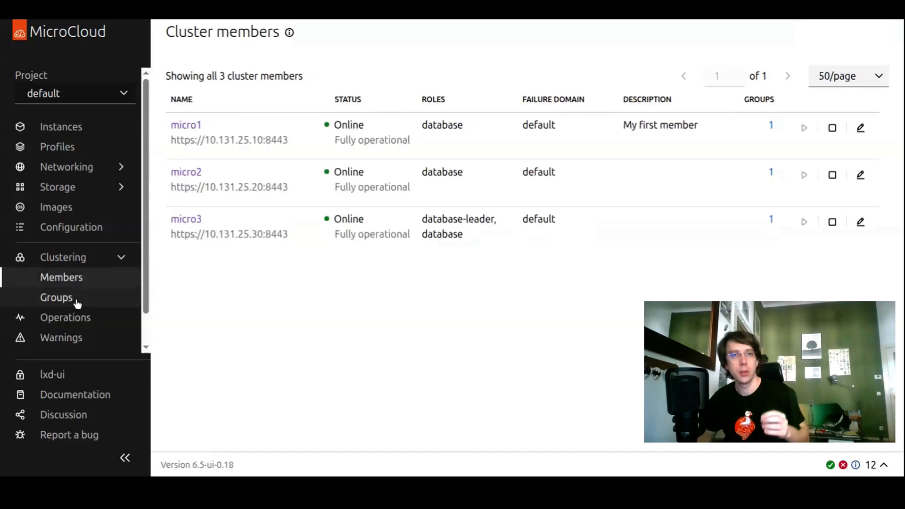
{"action": "left_click", "coordinate": [56, 297]}
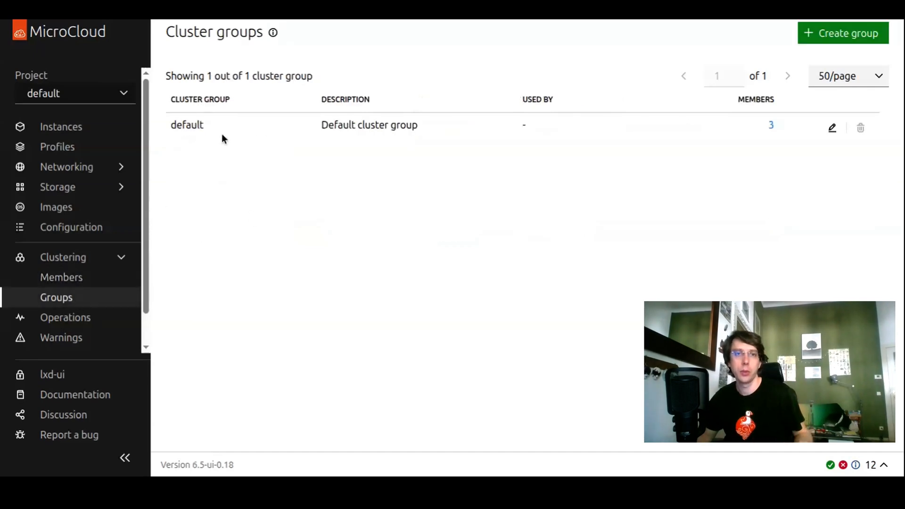
{"action": "left_click", "coordinate": [832, 128]}
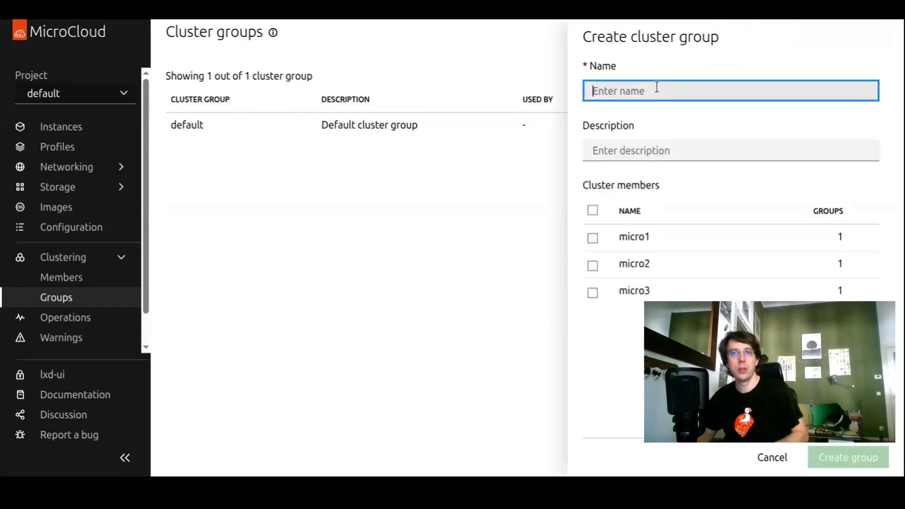
{"action": "type", "text": "GPU-nodes"}
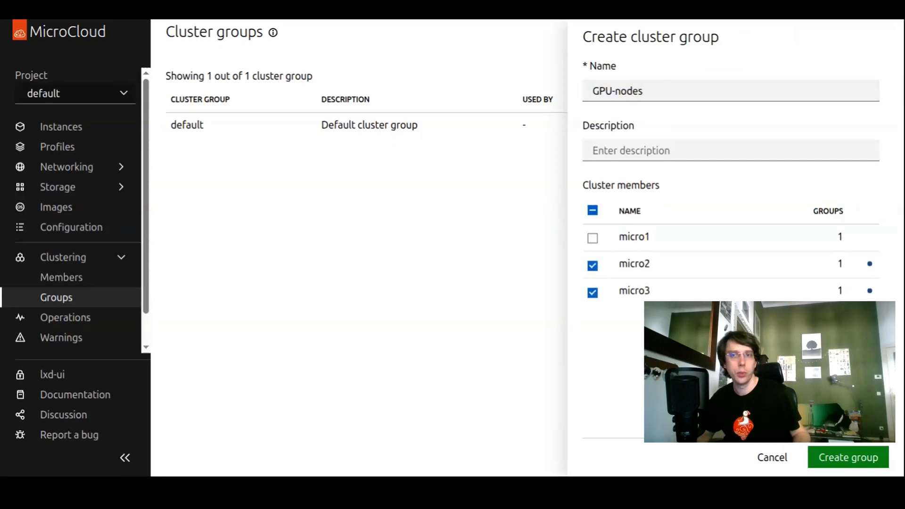
{"action": "left_click", "coordinate": [848, 458]}
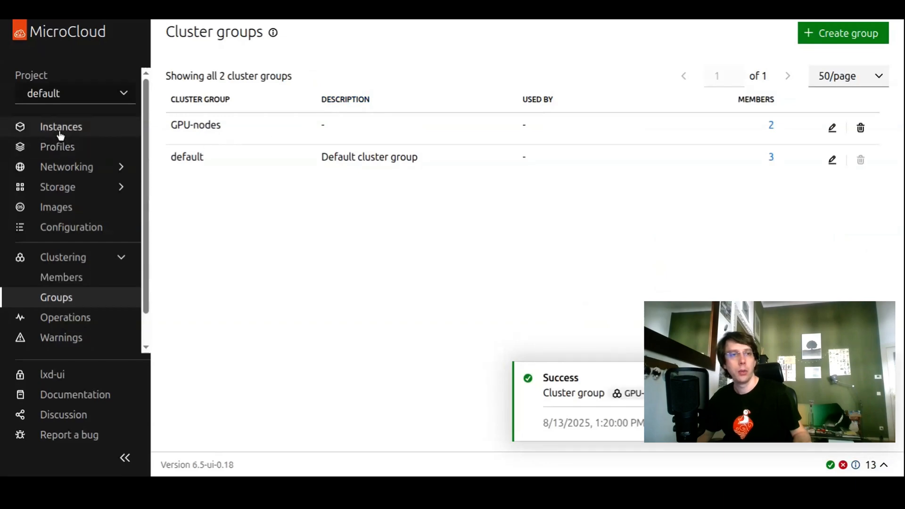
- Draft an instance from Ubuntu 22.04 jammy on GPU-nodes, then view cluster members
{"action": "left_click", "coordinate": [60, 126]}
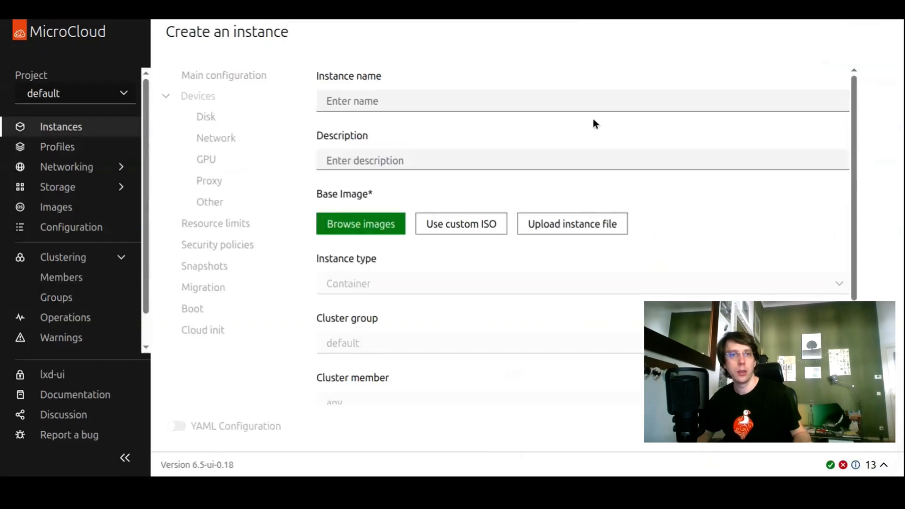
{"action": "left_click", "coordinate": [360, 224]}
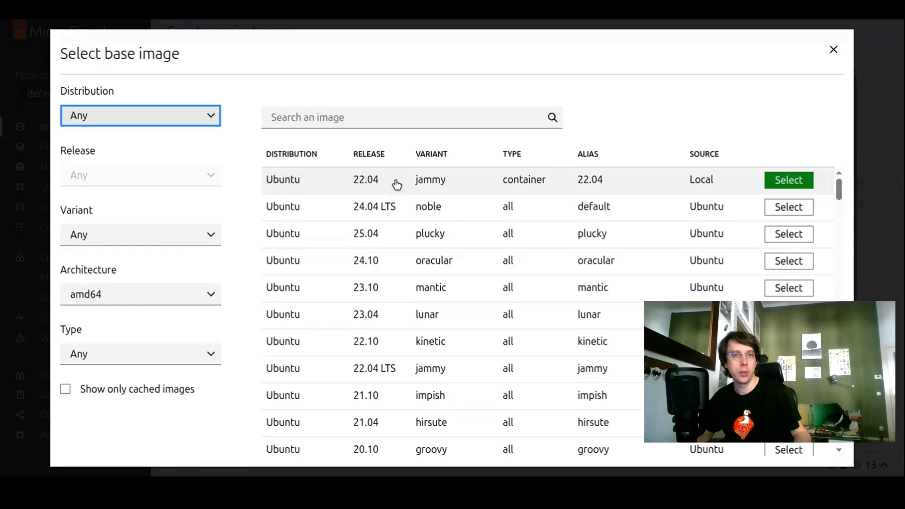
{"action": "left_click", "coordinate": [788, 179]}
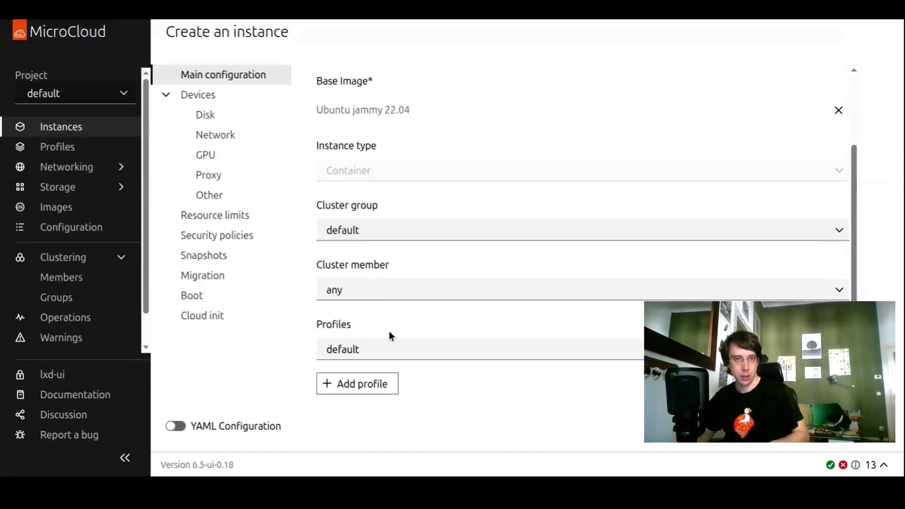
{"action": "left_click", "coordinate": [578, 290]}
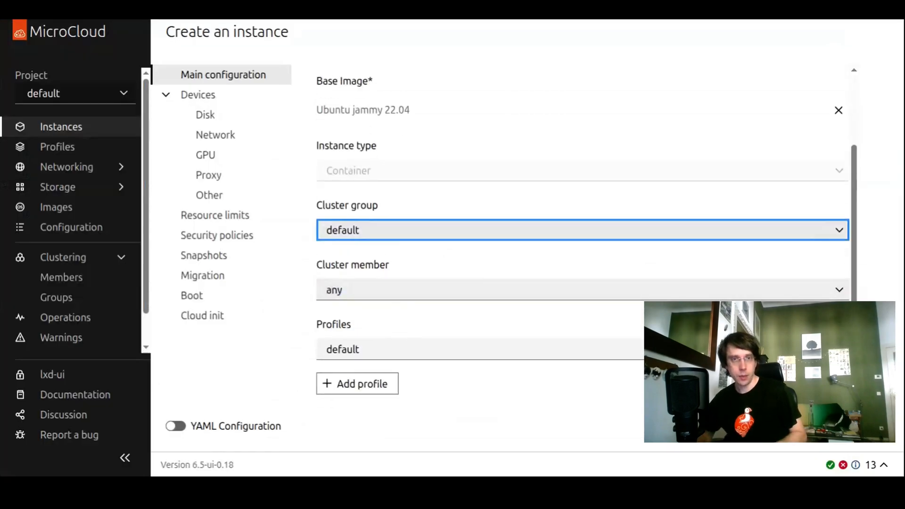
{"action": "left_click", "coordinate": [580, 230]}
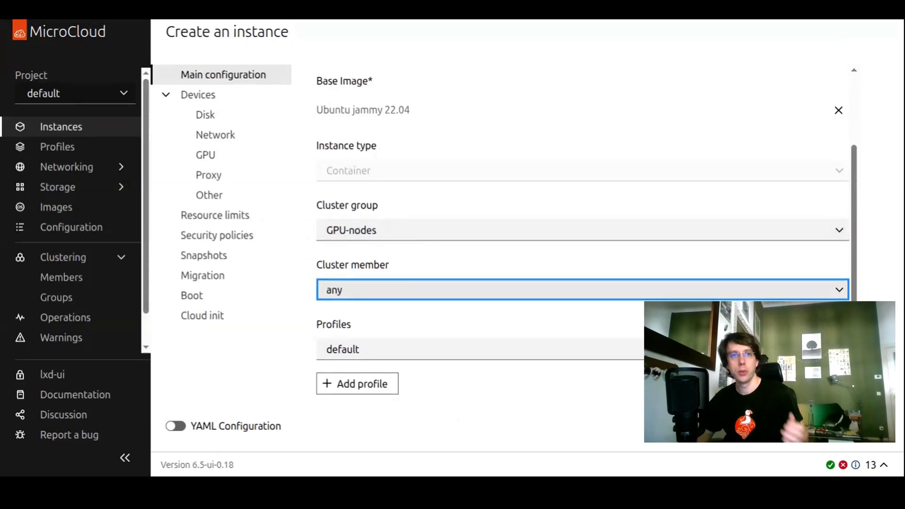
{"action": "mouse_move", "coordinate": [61, 277]}
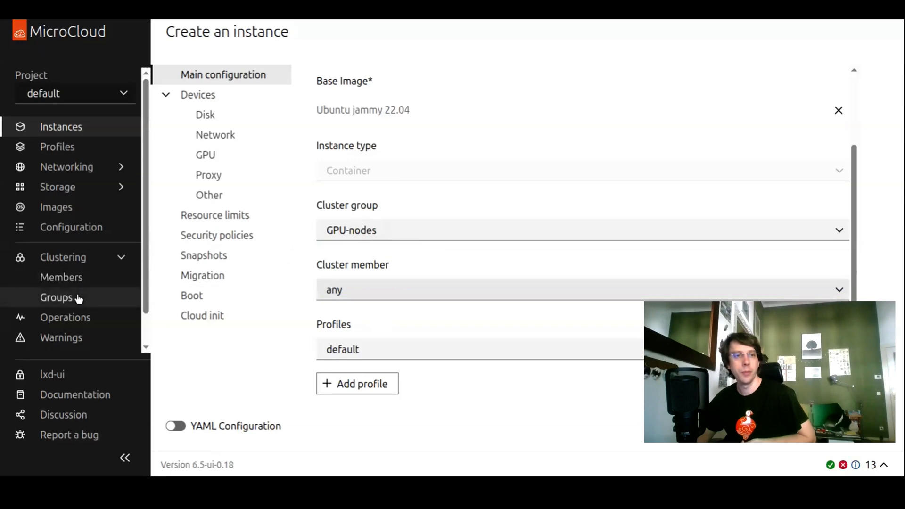
{"action": "left_click", "coordinate": [61, 277]}
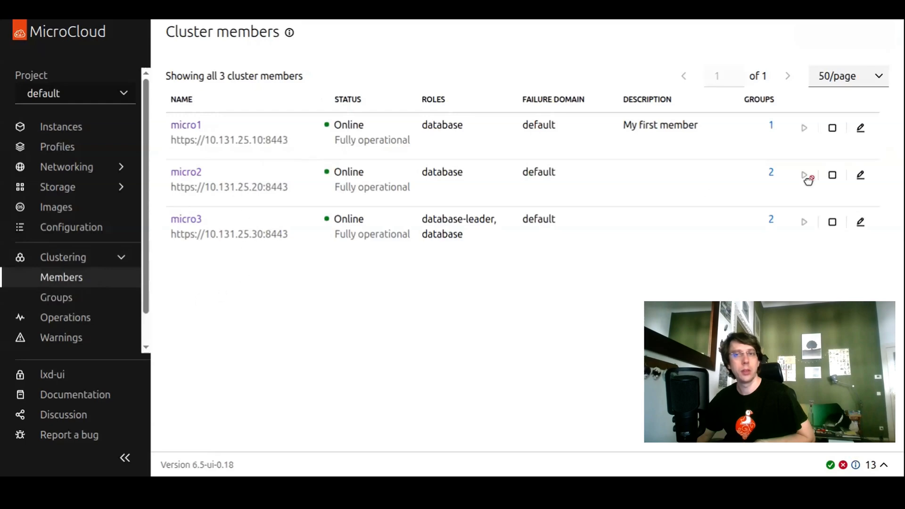
- Evacuate micro1 using the Stop all instances action, after previewing the migrate and live-migrate options
{"action": "left_click", "coordinate": [185, 125]}
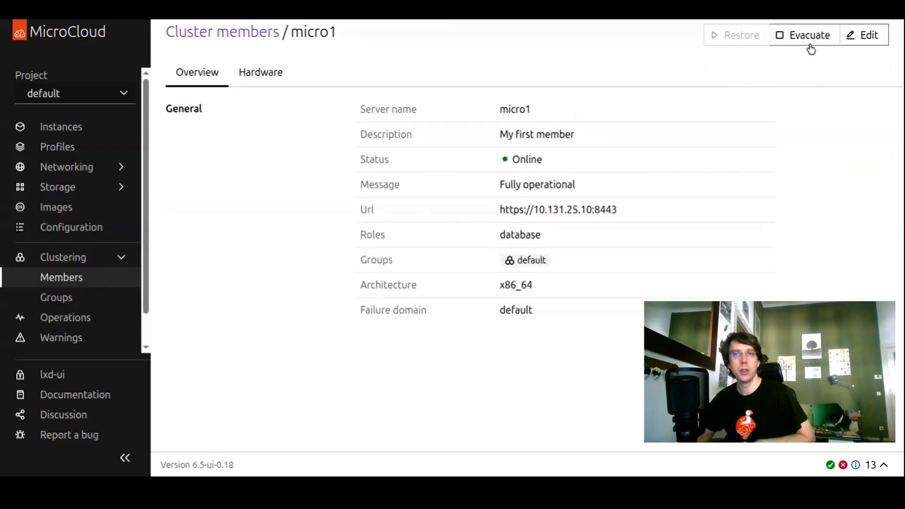
{"action": "left_click", "coordinate": [809, 36]}
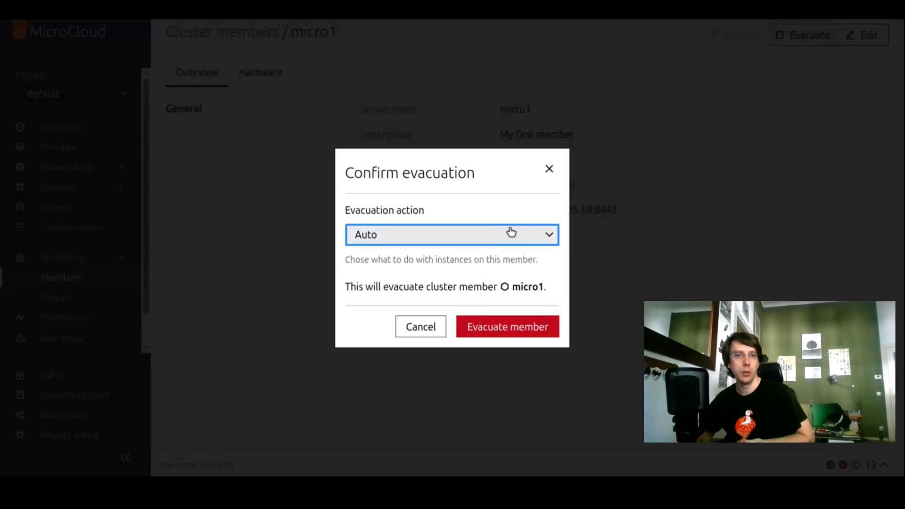
{"action": "left_click", "coordinate": [451, 234]}
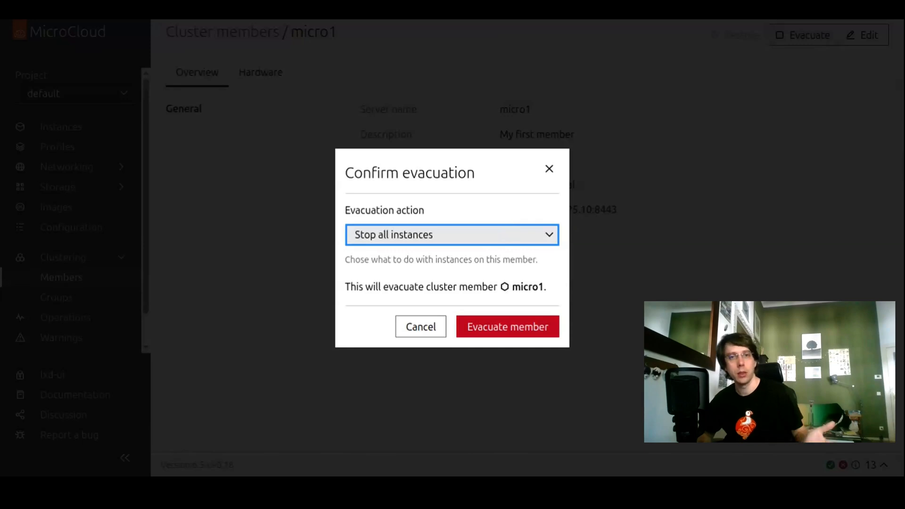
{"action": "left_click", "coordinate": [452, 235]}
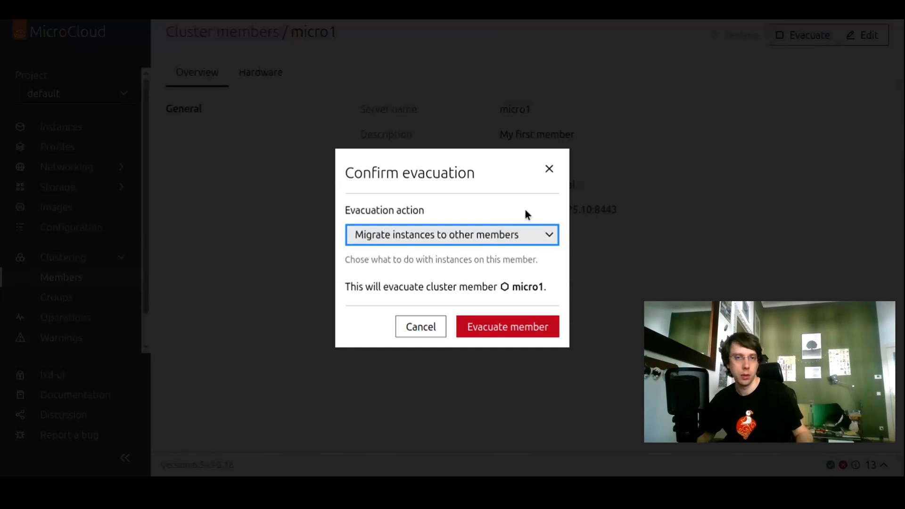
{"action": "left_click", "coordinate": [452, 235]}
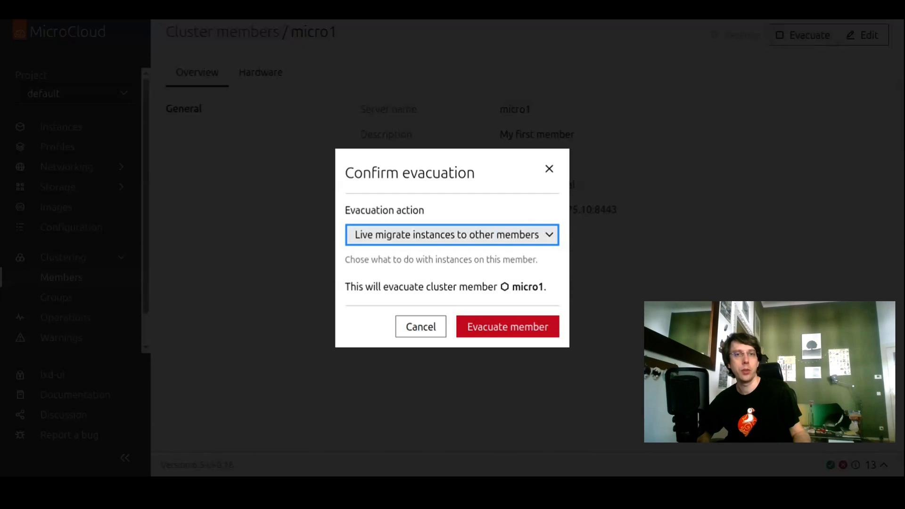
{"action": "left_click", "coordinate": [452, 234]}
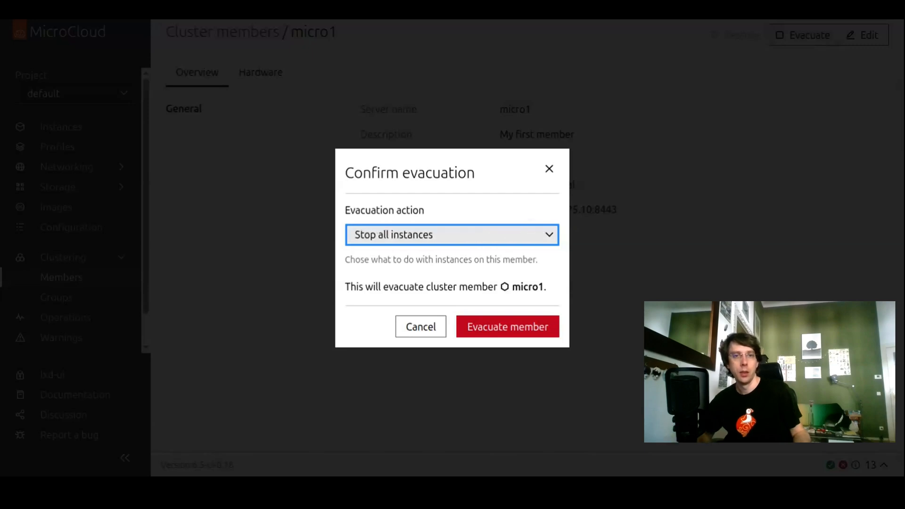
{"action": "left_click", "coordinate": [507, 327]}
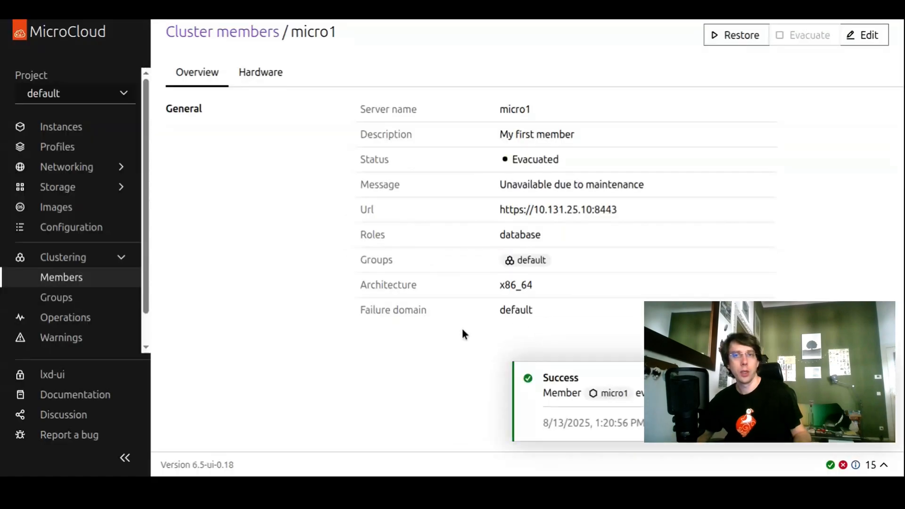
{"action": "mouse_move", "coordinate": [725, 47]}
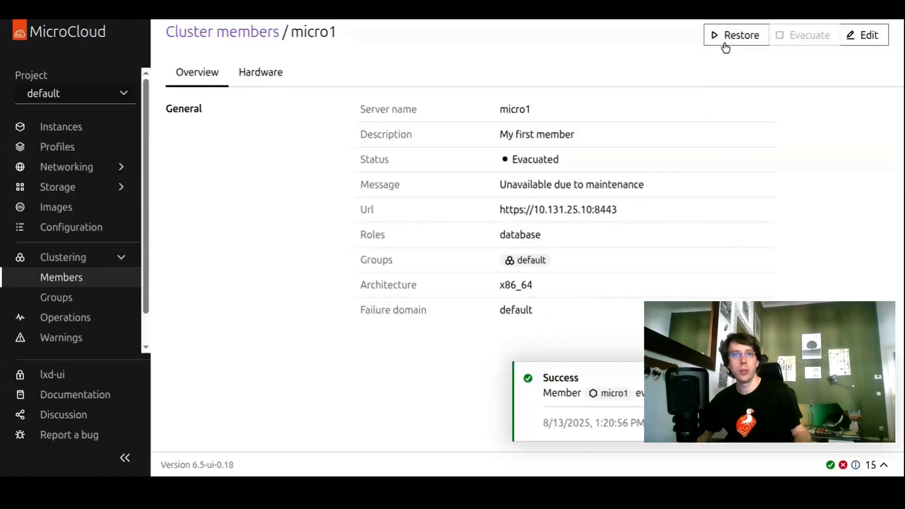
- Restore cluster member micro1 from evacuation with Restore instances checked
{"action": "left_click", "coordinate": [742, 35]}
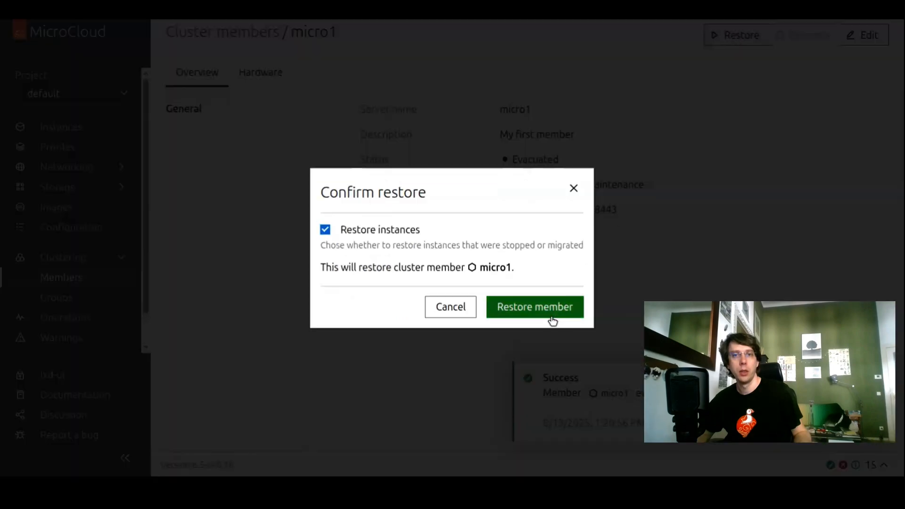
{"action": "left_click", "coordinate": [535, 307]}
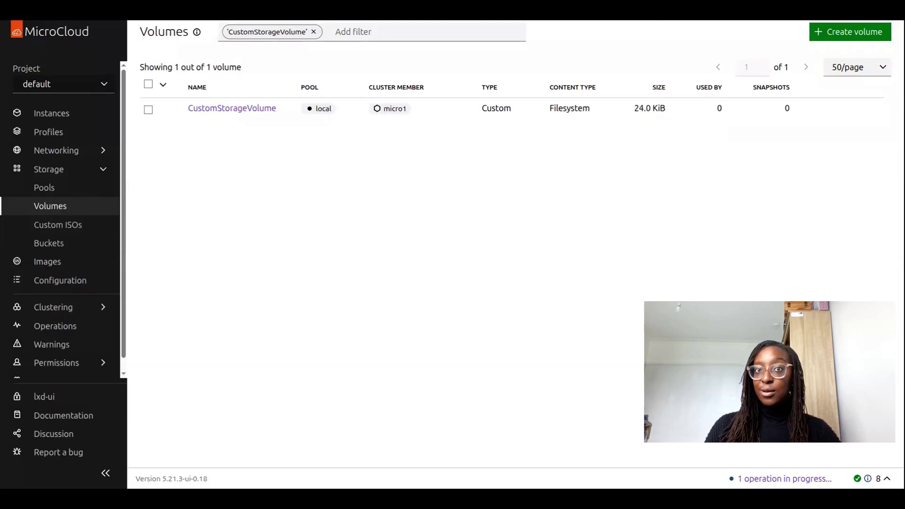
{"action": "mouse_move", "coordinate": [522, 199]}
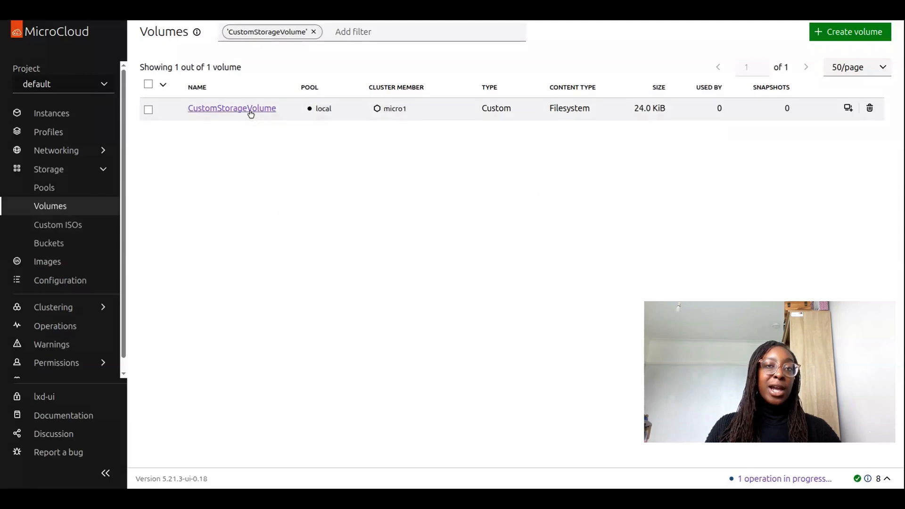
- Export CustomStorageVolume as a Gzip backup with 'Export without volume snapshots' checked
{"action": "left_click", "coordinate": [232, 108]}
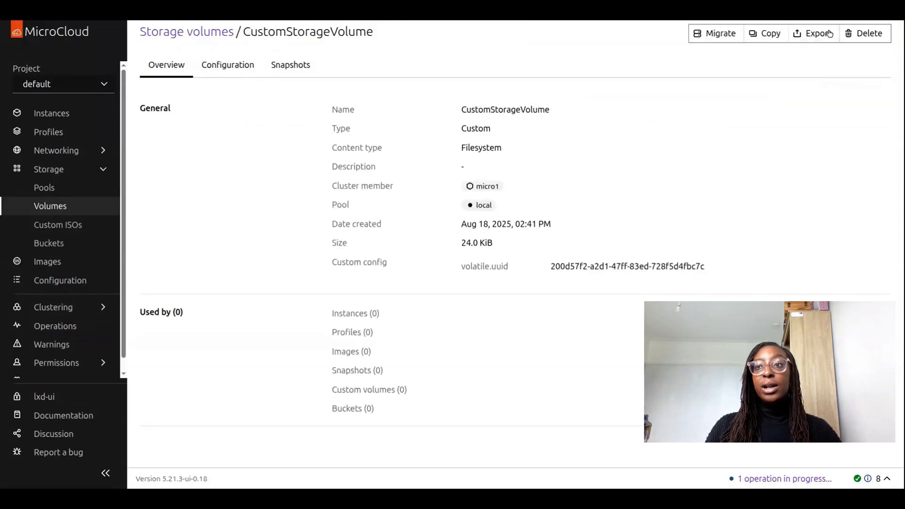
{"action": "left_click", "coordinate": [818, 33]}
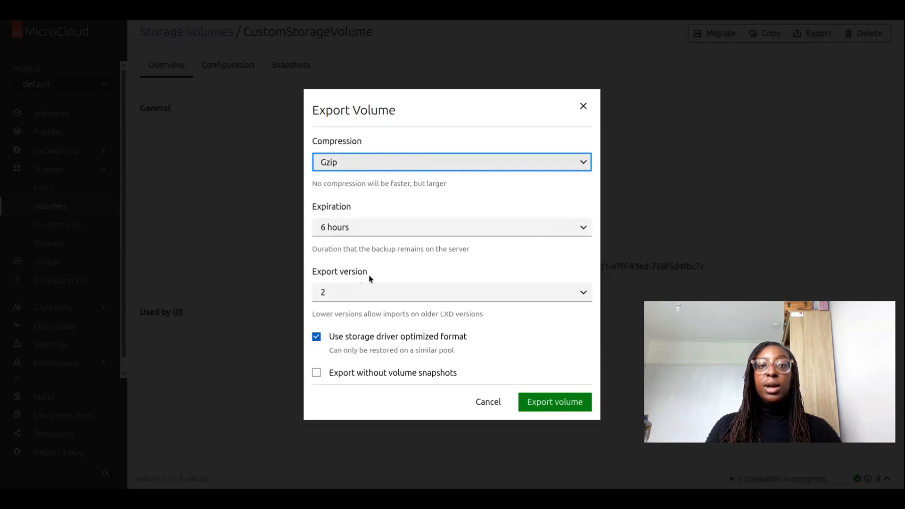
{"action": "mouse_move", "coordinate": [712, 260]}
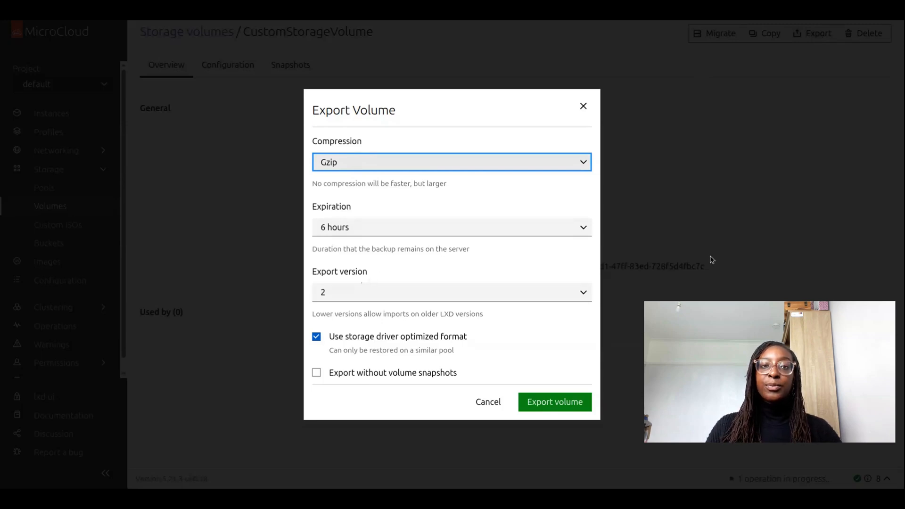
{"action": "mouse_move", "coordinate": [641, 302]}
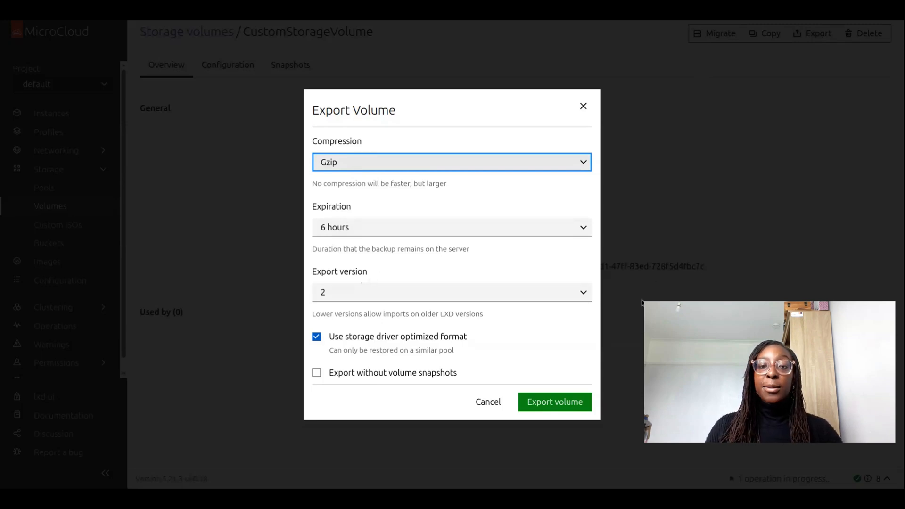
{"action": "left_click", "coordinate": [317, 372]}
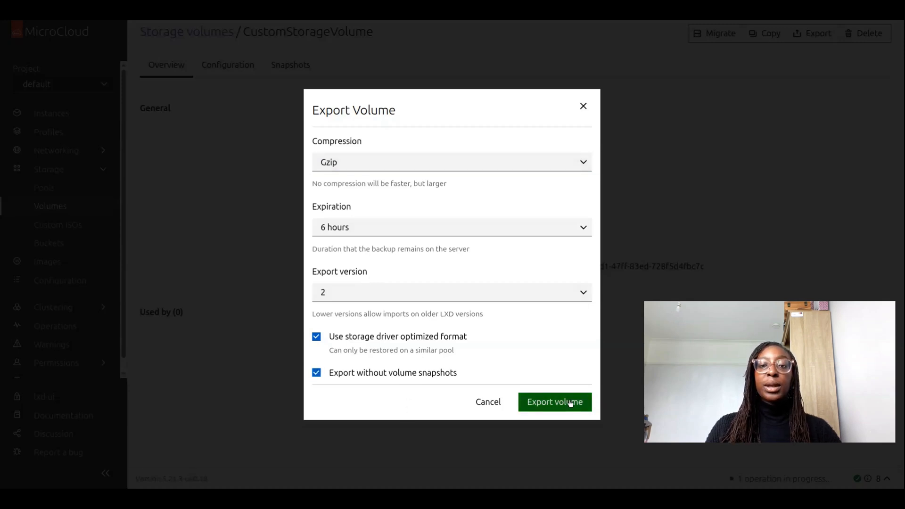
{"action": "left_click", "coordinate": [553, 402]}
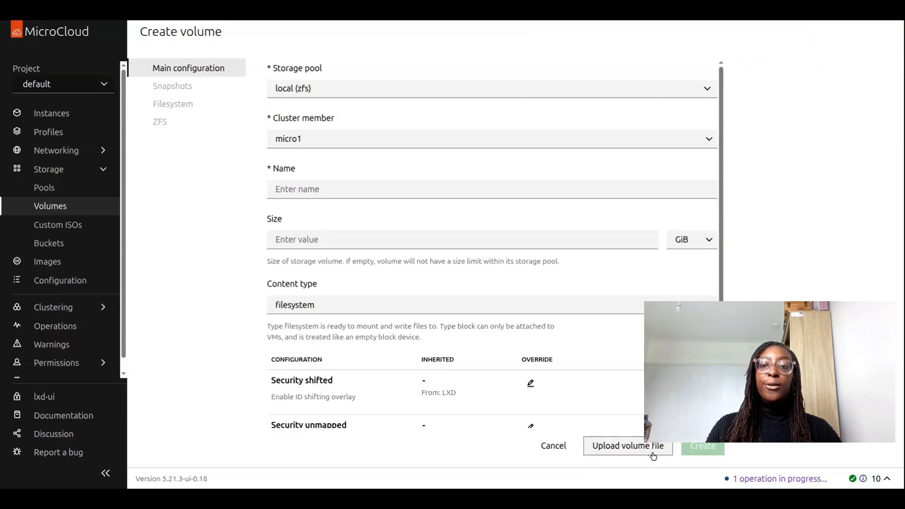
- Upload the exported .tar.gz backup as a new volume on local pool, member micro1
{"action": "left_click", "coordinate": [628, 446]}
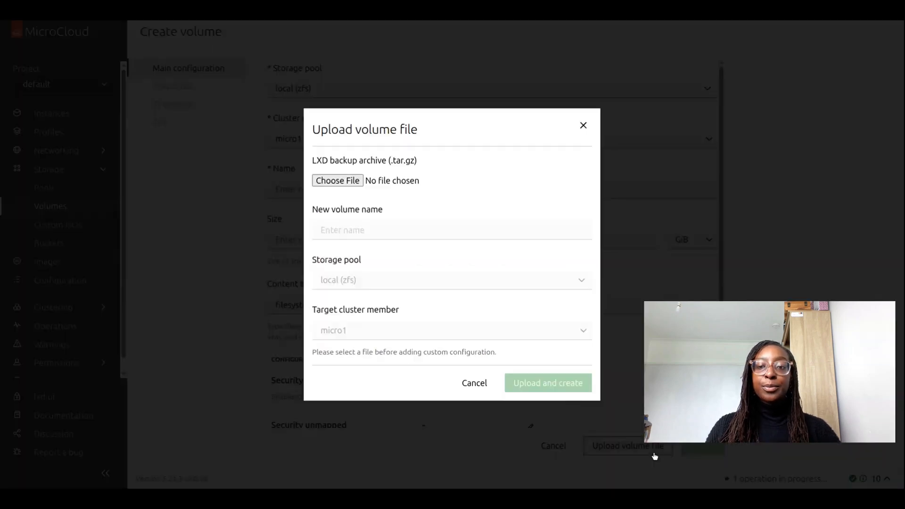
{"action": "left_click", "coordinate": [337, 180]}
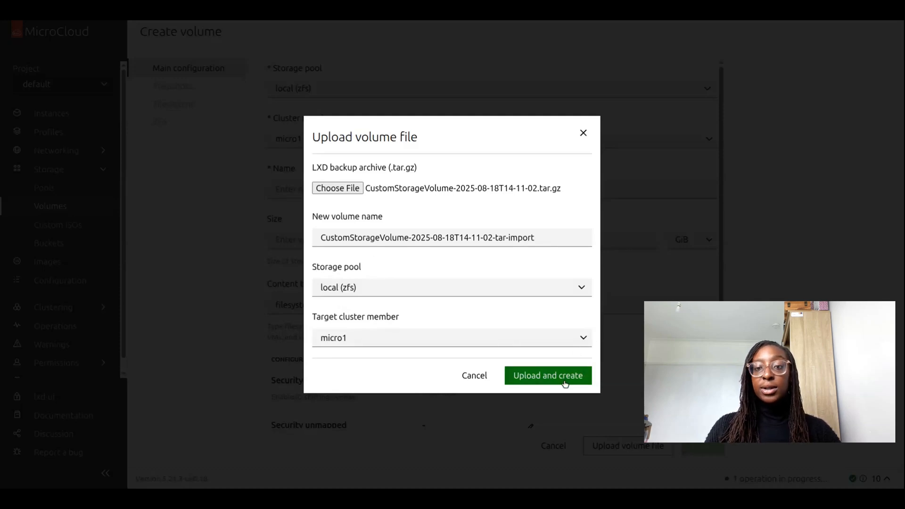
{"action": "left_click", "coordinate": [547, 376]}
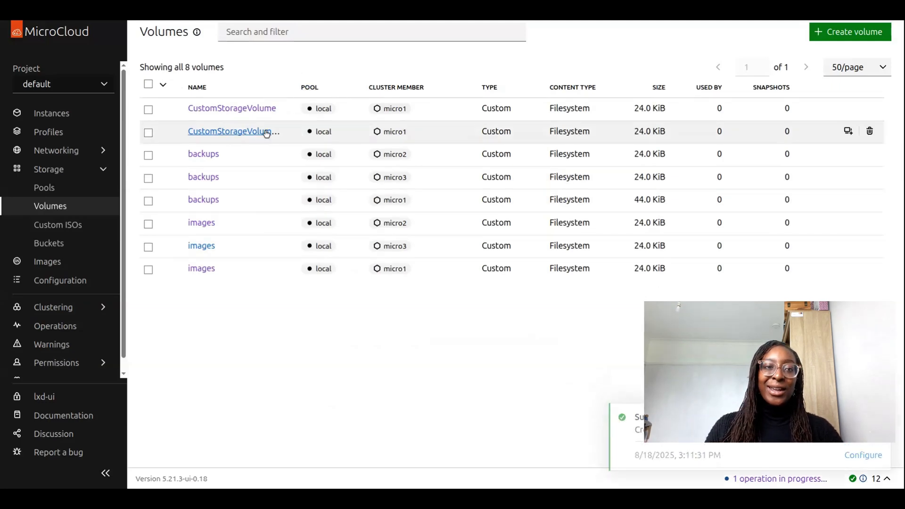
- Open the imported CustomStorageVolume, view its empty Snapshots tab, then return to Overview
{"action": "left_click", "coordinate": [234, 131]}
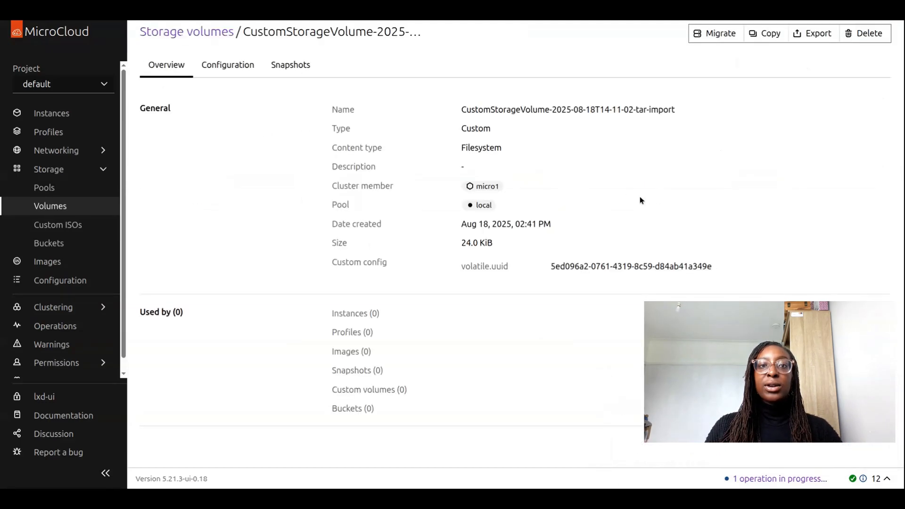
{"action": "left_click", "coordinate": [290, 65]}
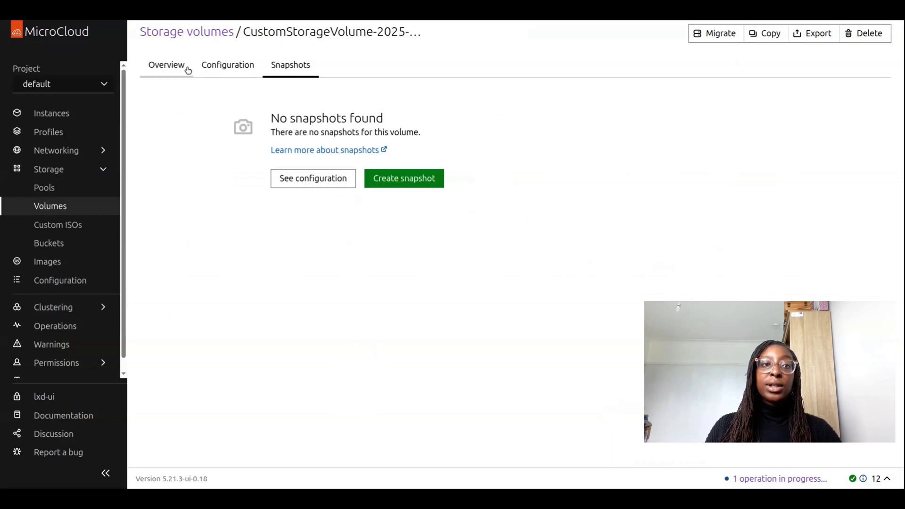
{"action": "left_click", "coordinate": [166, 64]}
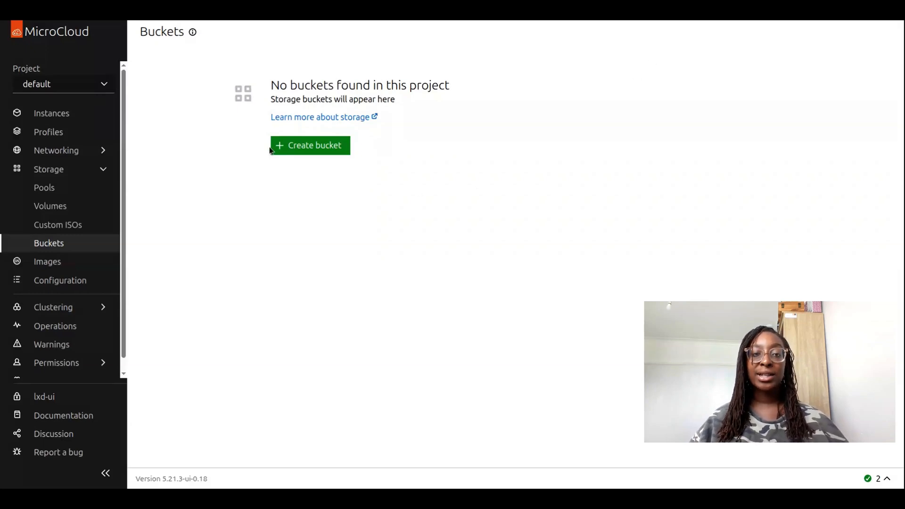
- Create storage bucket 'bucket1' on CephObjectPool
{"action": "left_click", "coordinate": [310, 145]}
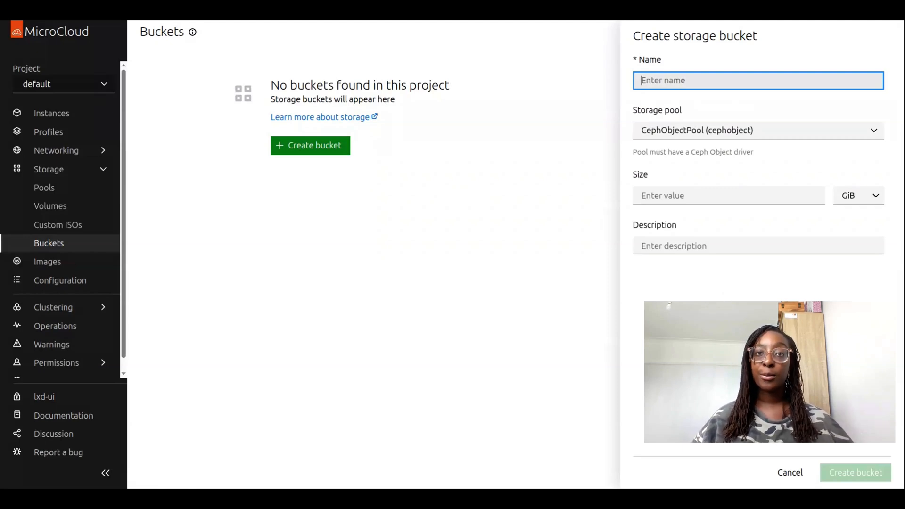
{"action": "type", "text": "b"}
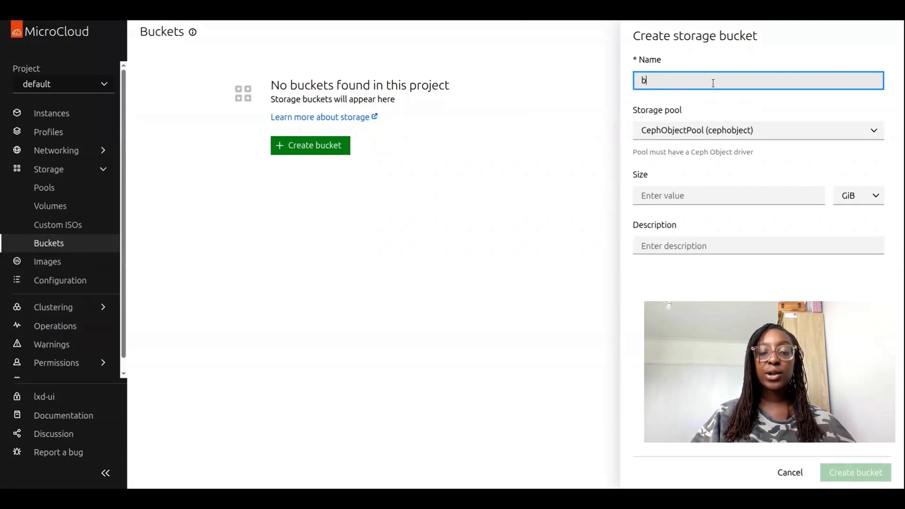
{"action": "type", "text": "ucket1"}
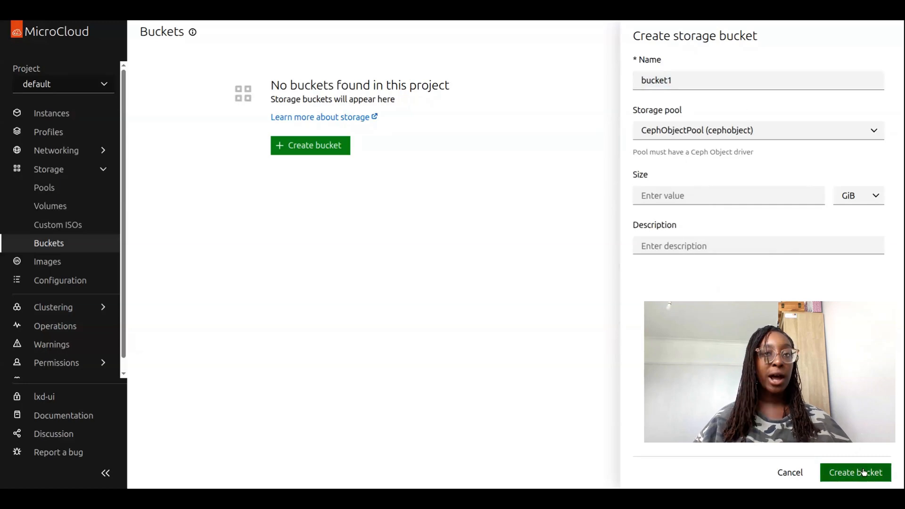
{"action": "left_click", "coordinate": [855, 473]}
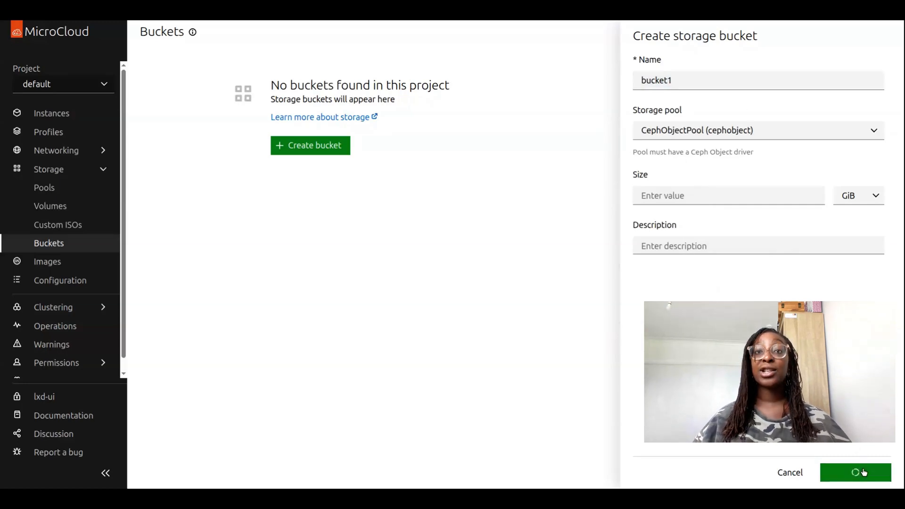
{"action": "left_click", "coordinate": [856, 472]}
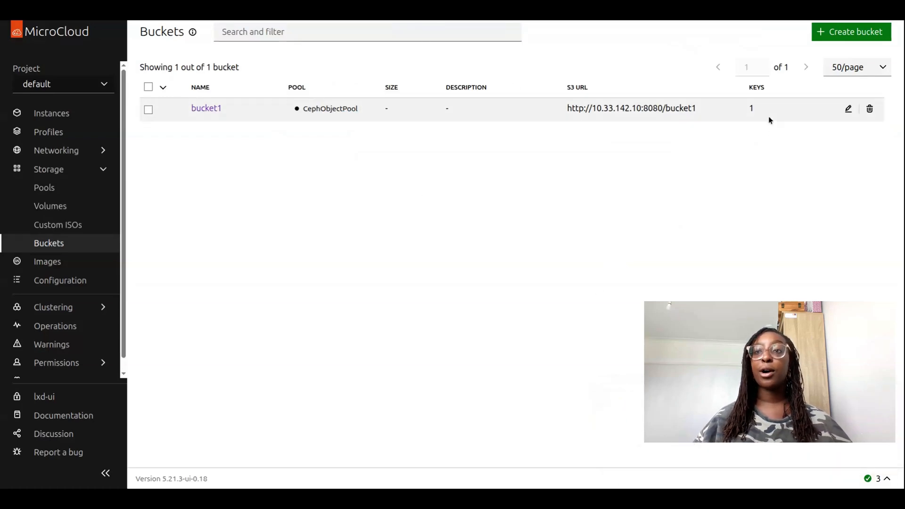
- Review bucket1's settings and its admin key, cancelling both edit panels without changes
{"action": "left_click", "coordinate": [849, 109]}
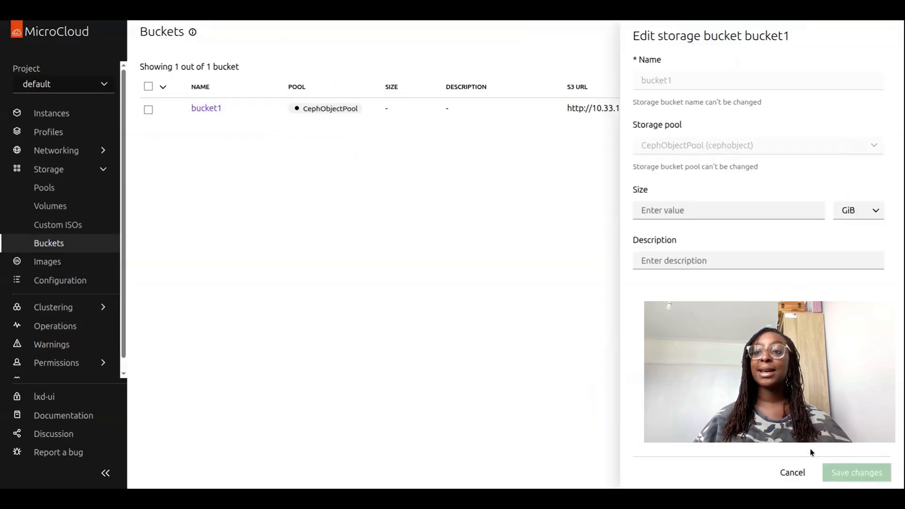
{"action": "left_click", "coordinate": [793, 473]}
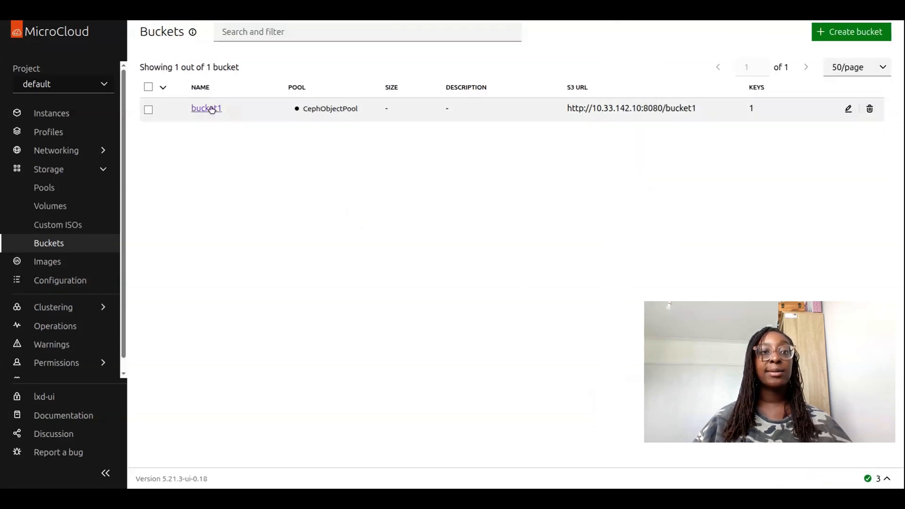
{"action": "left_click", "coordinate": [206, 108]}
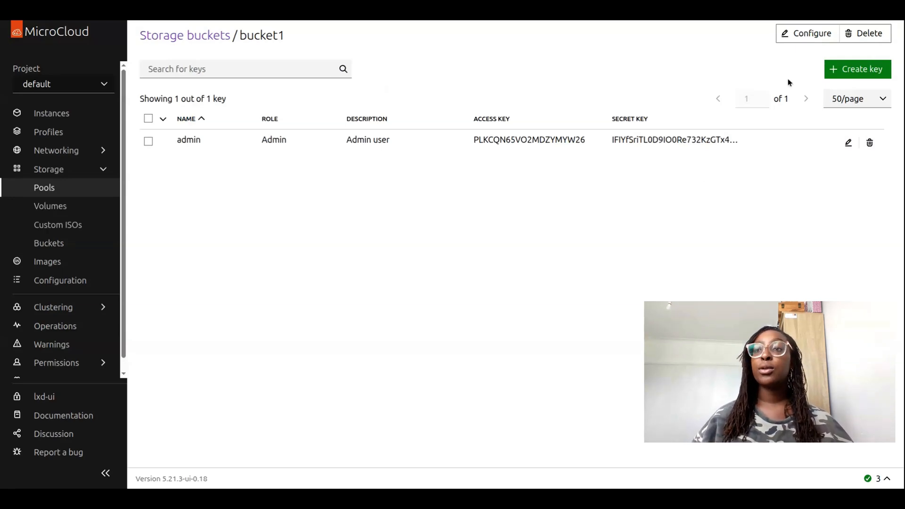
{"action": "left_click", "coordinate": [849, 143]}
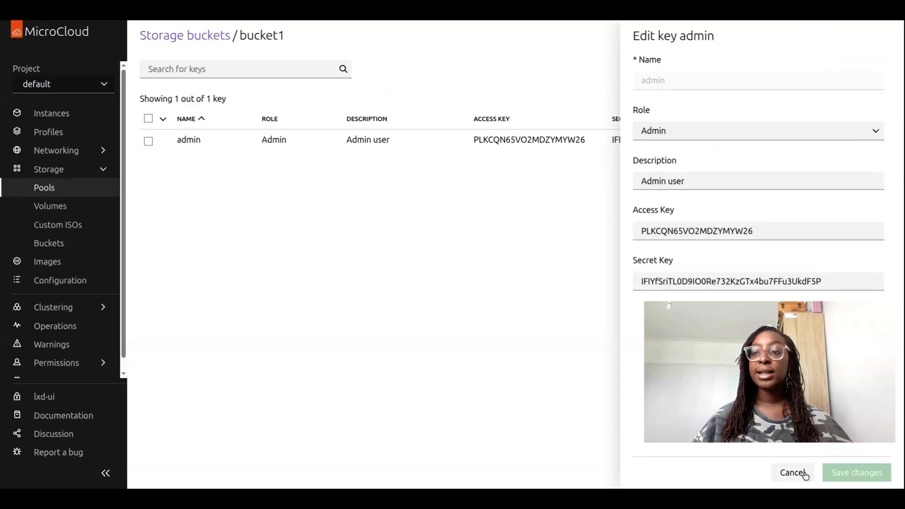
{"action": "left_click", "coordinate": [793, 473]}
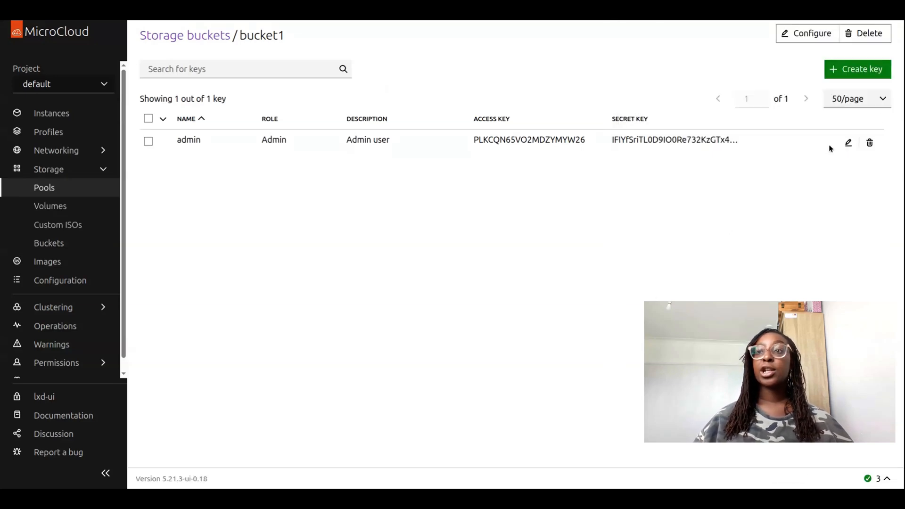
{"action": "left_click", "coordinate": [857, 69]}
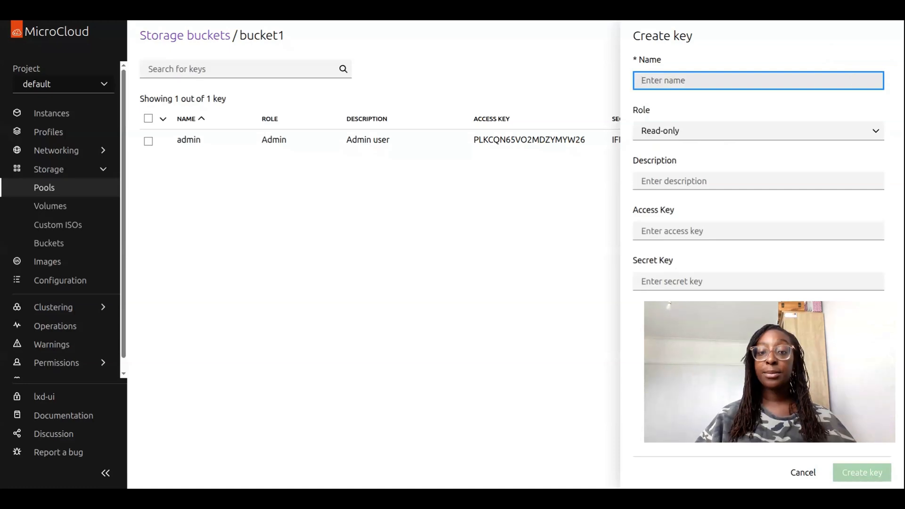
- Create key 'bucketkey1' with the Admin role on bucket1
{"action": "type", "text": "bud"}
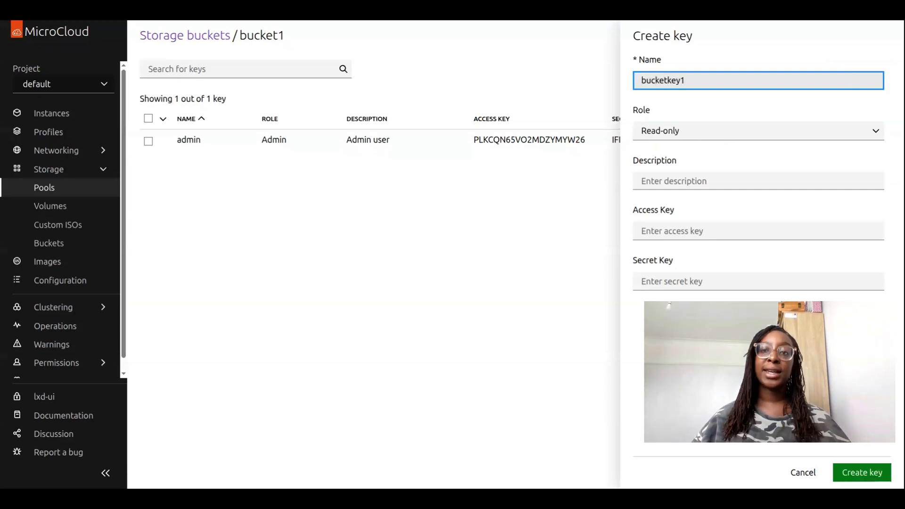
{"action": "left_click", "coordinate": [757, 130]}
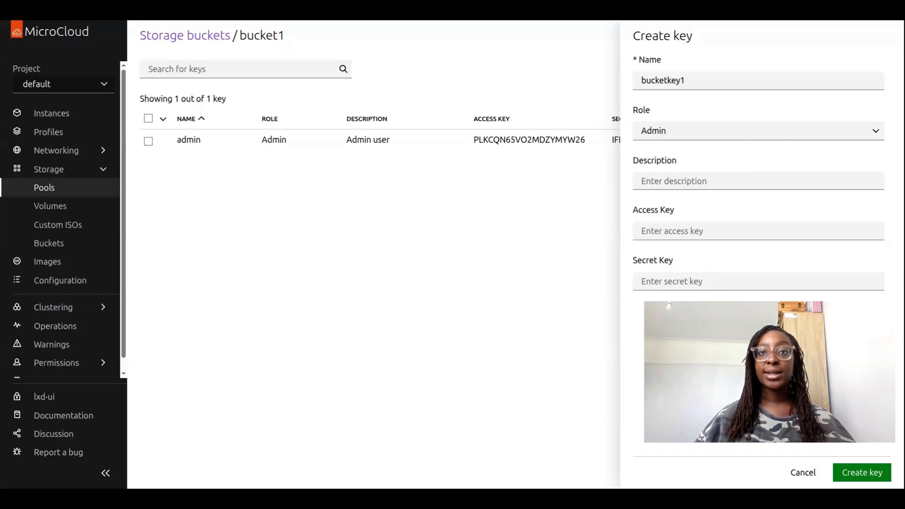
{"action": "left_click", "coordinate": [862, 472]}
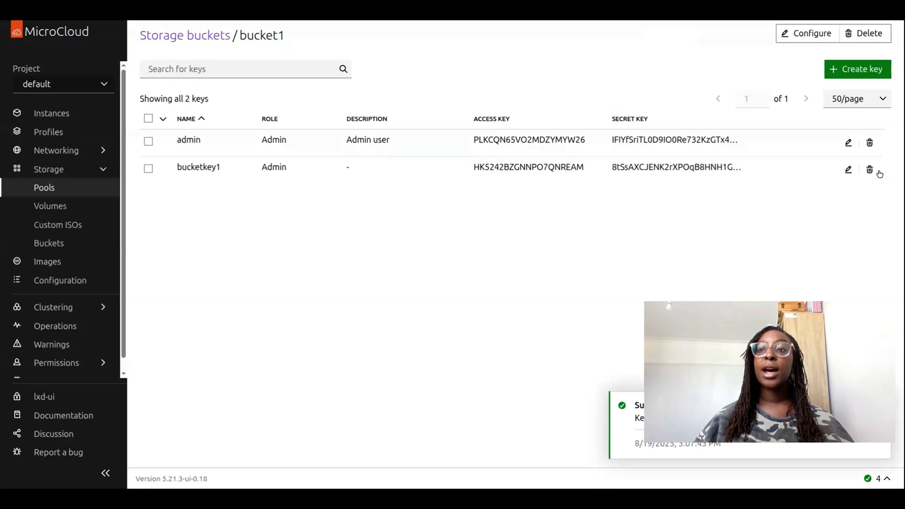
{"action": "mouse_move", "coordinate": [537, 306]}
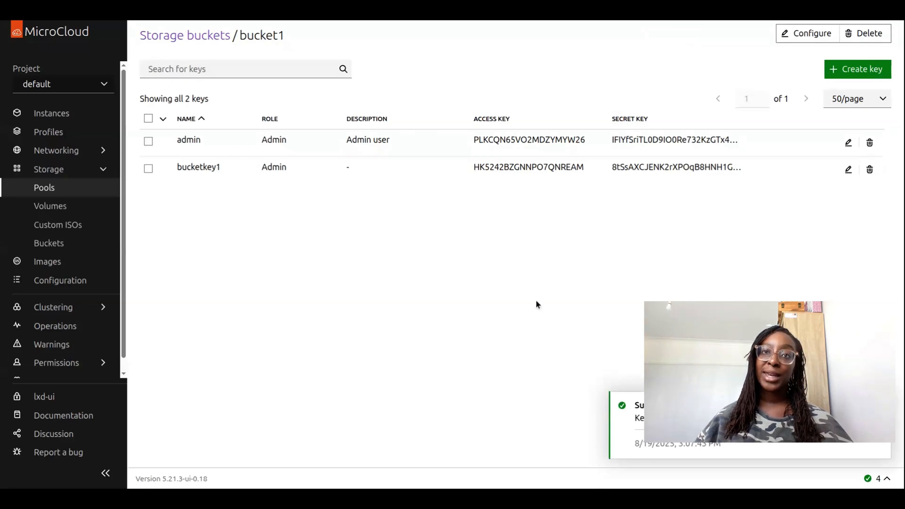